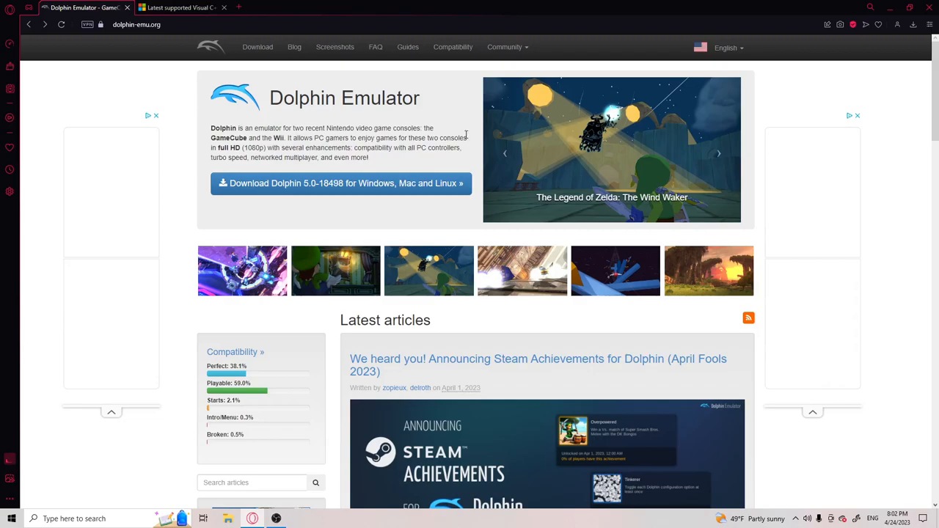
pyautogui.moveTo(541, 6)
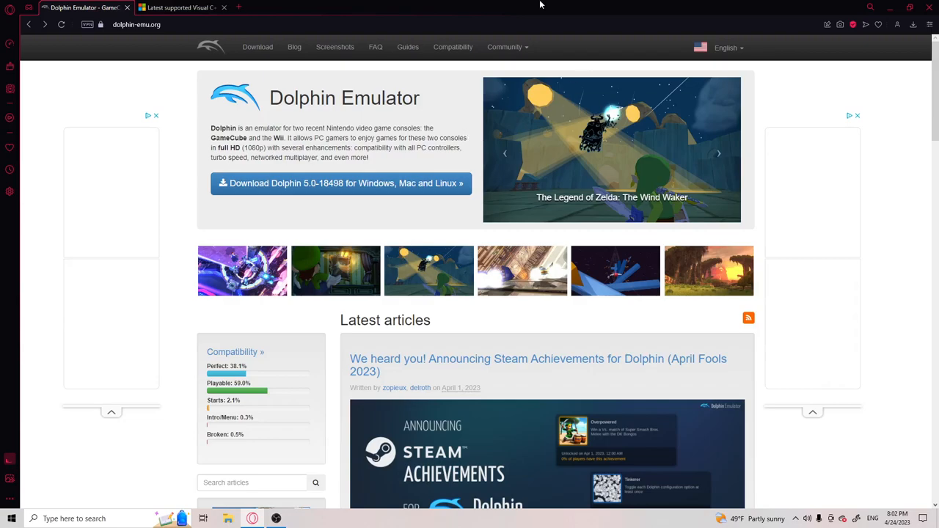
pyautogui.moveTo(233, 127)
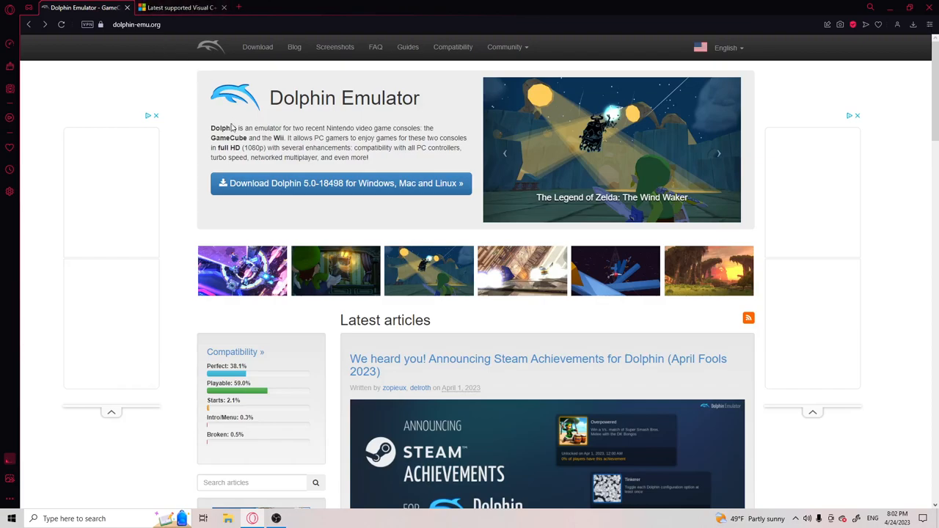
pyautogui.moveTo(258, 128)
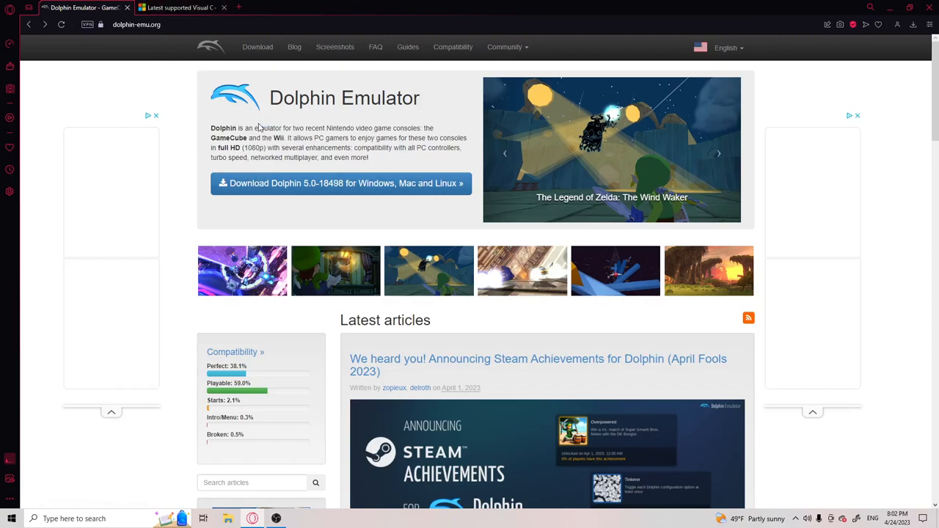
pyautogui.moveTo(297, 186)
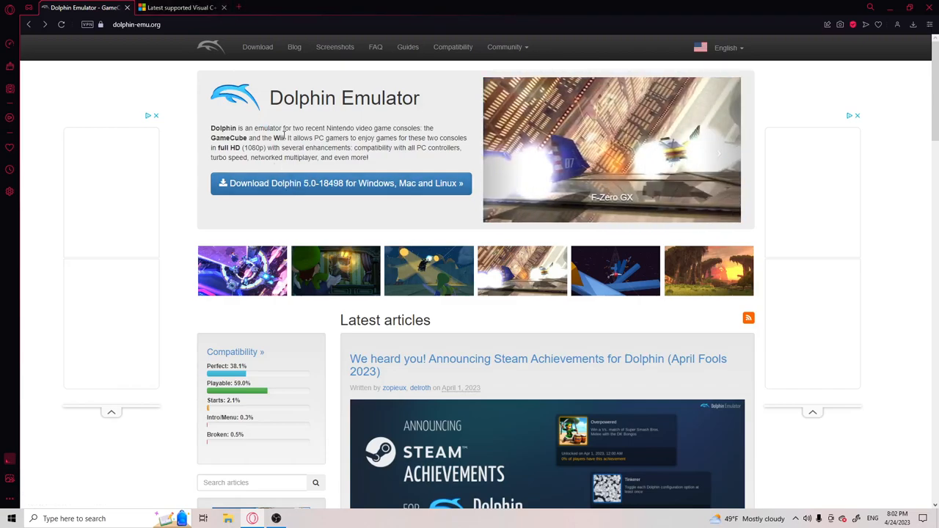
pyautogui.moveTo(318, 187)
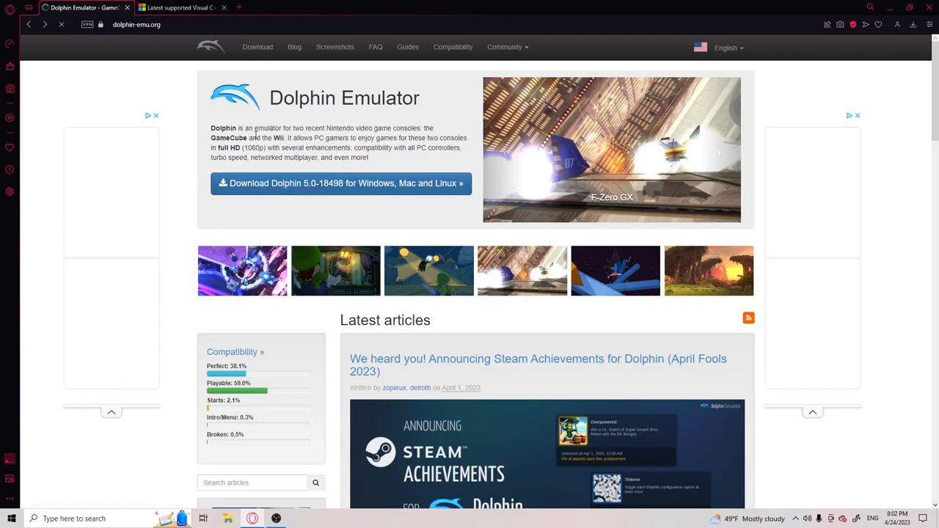
# Download the Dolphin 5.0-18498 Windows x64 build and the vc_redist.arm64.exe redistributable
pyautogui.click(257, 47)
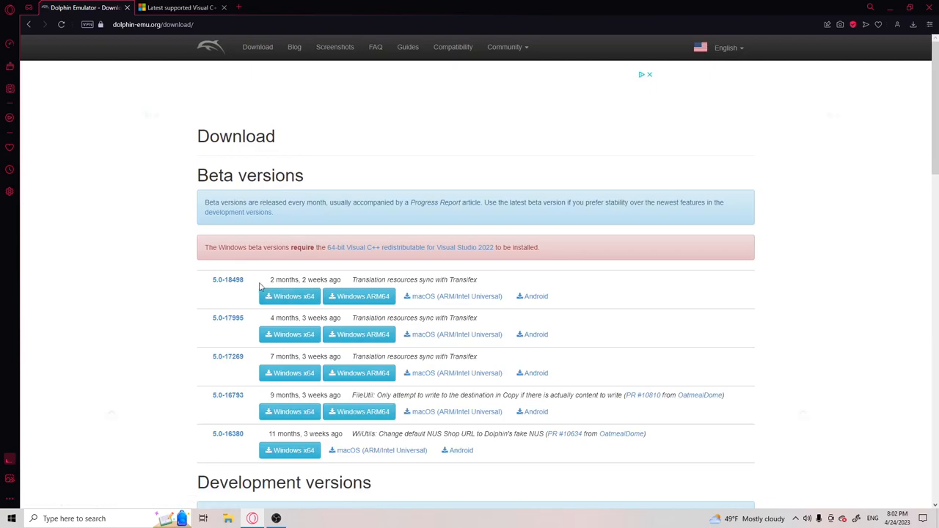
pyautogui.click(289, 295)
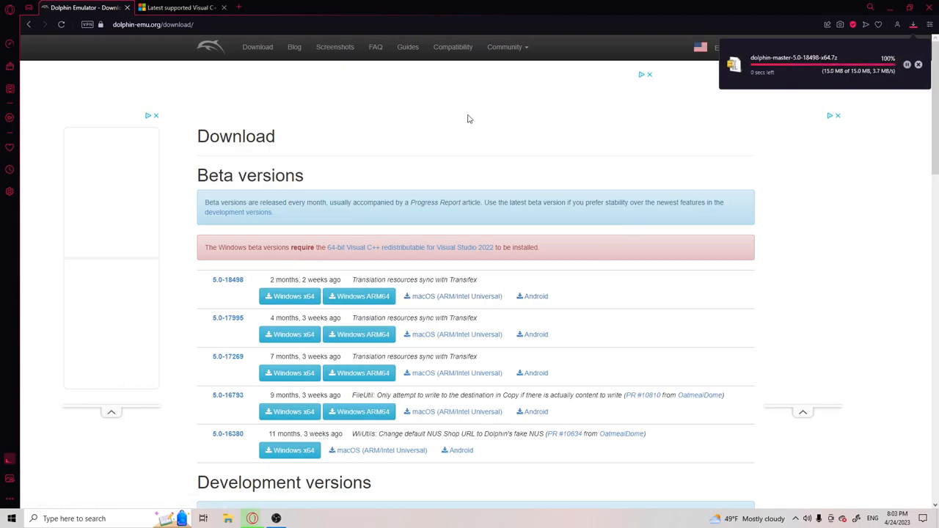
pyautogui.click(179, 7)
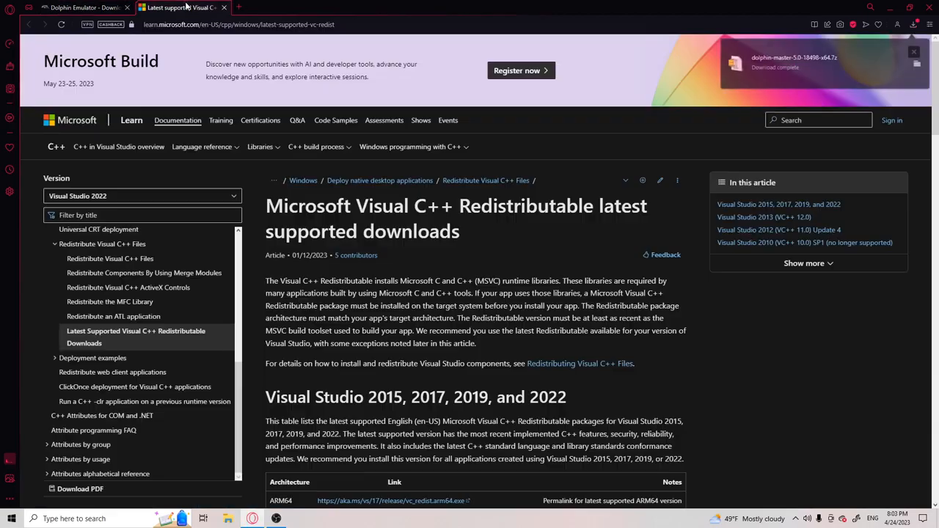
pyautogui.click(913, 51)
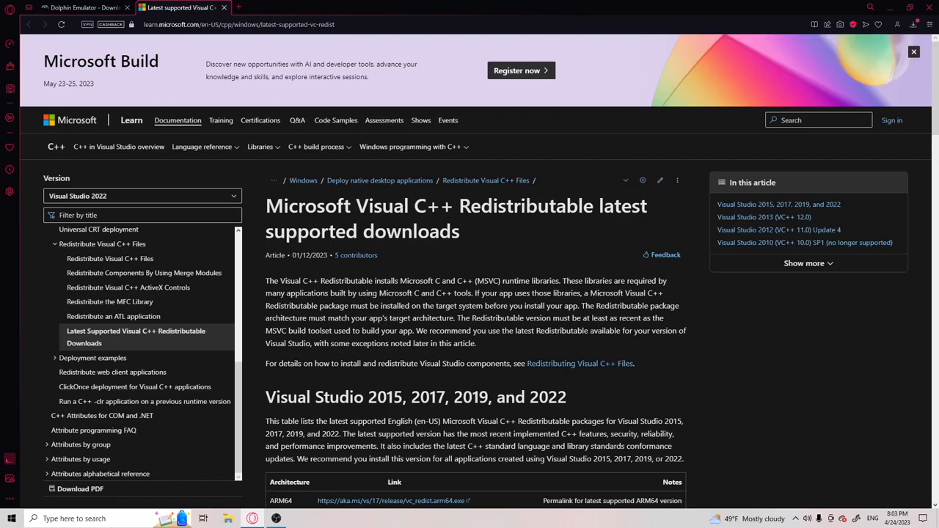
pyautogui.scroll(-3)
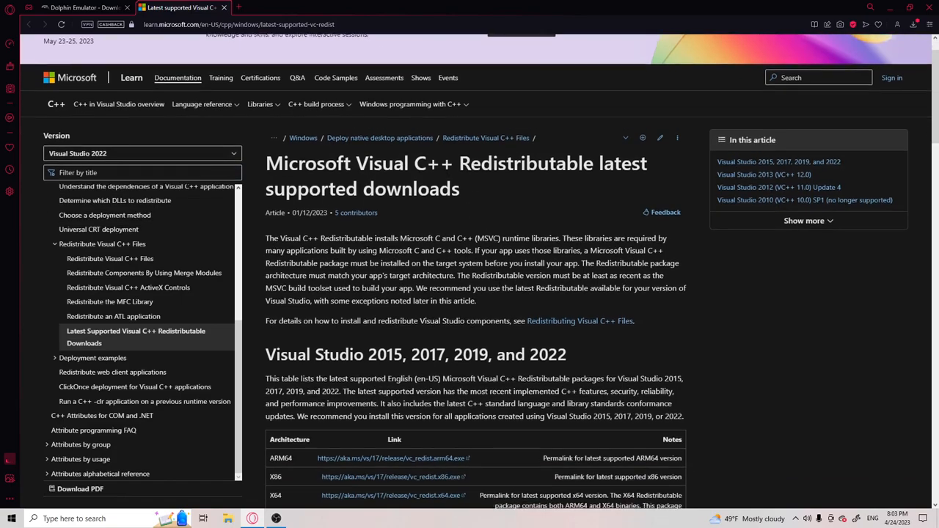
pyautogui.scroll(-3)
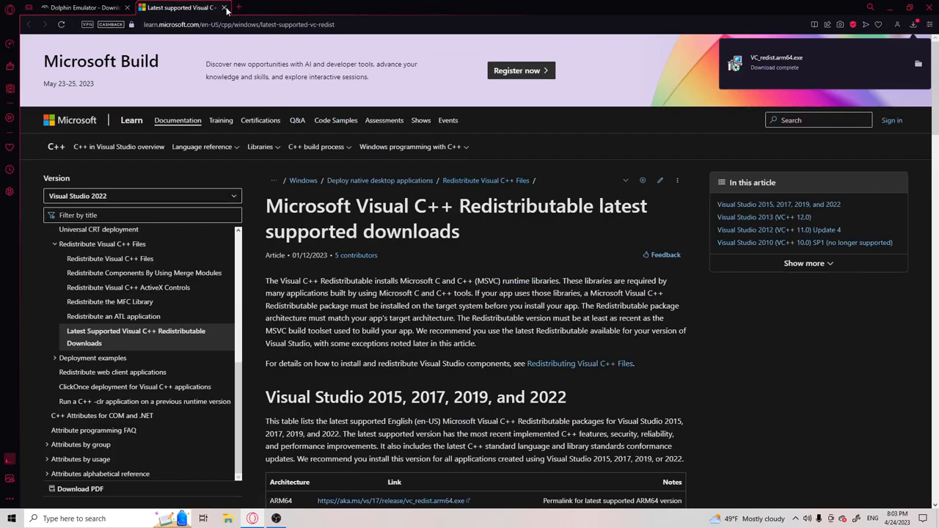
pyautogui.click(204, 8)
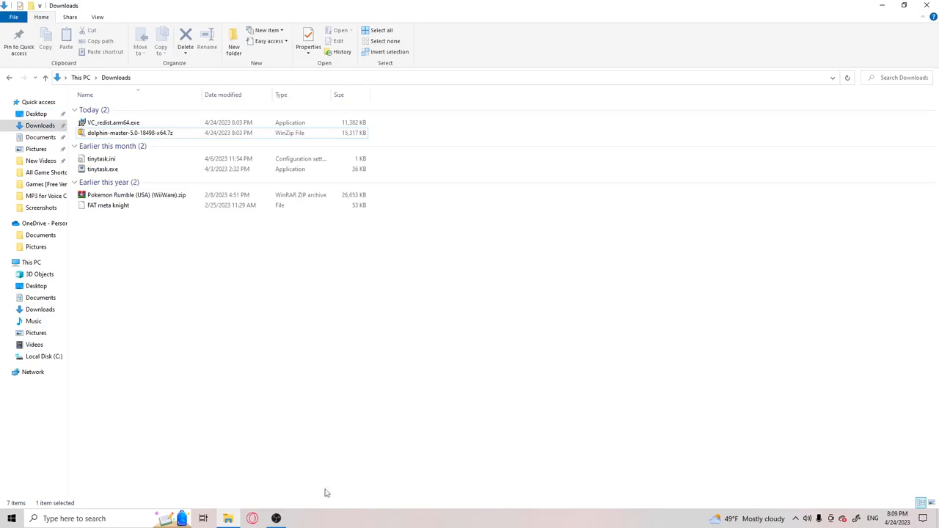
# Run VC_redist.arm64.exe from Downloads and close the unsupported Setup Failed window
pyautogui.click(229, 519)
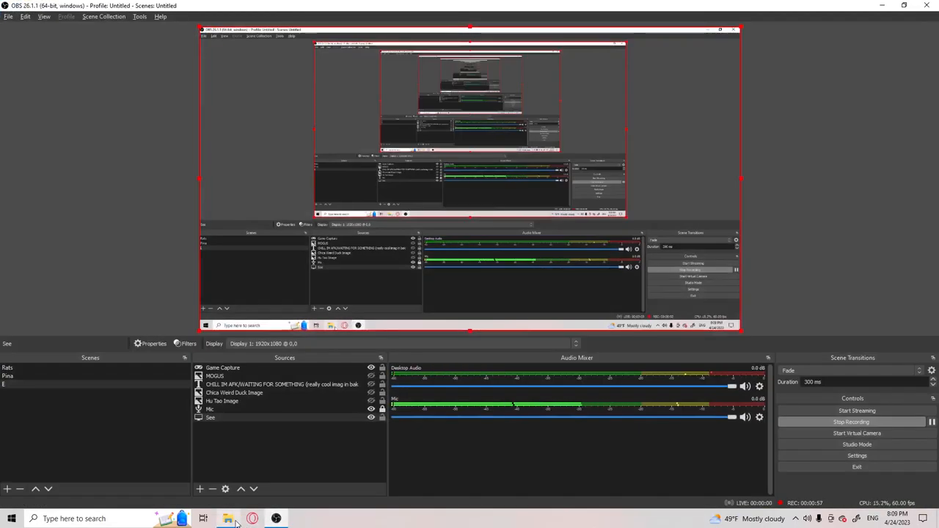
pyautogui.click(228, 519)
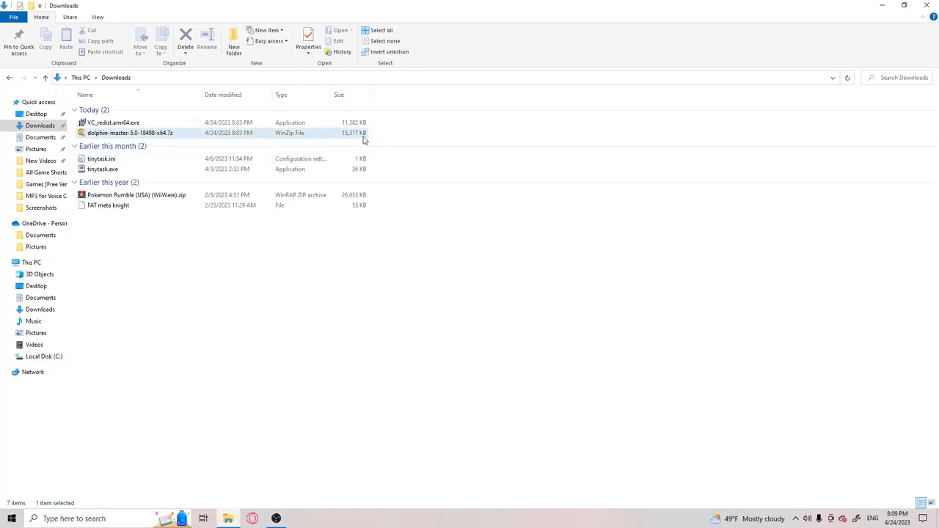
pyautogui.click(114, 122)
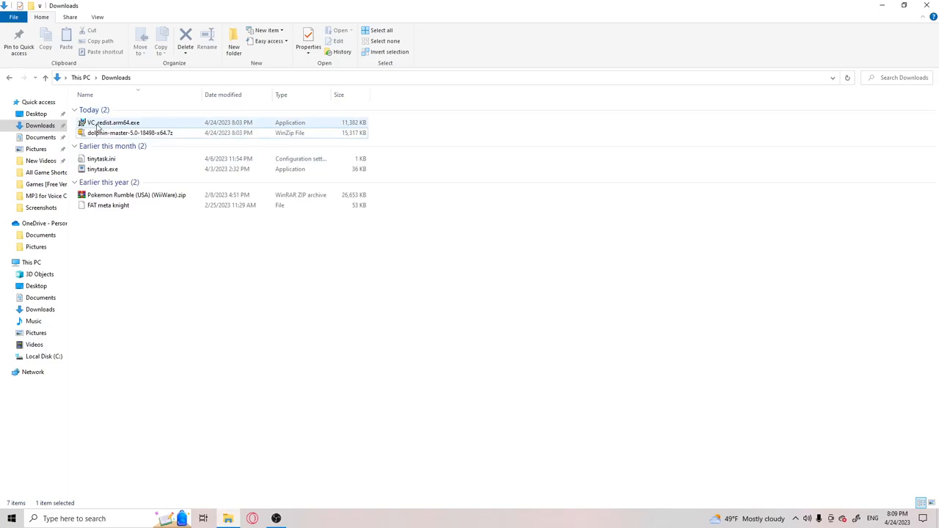
pyautogui.rightClick(113, 123)
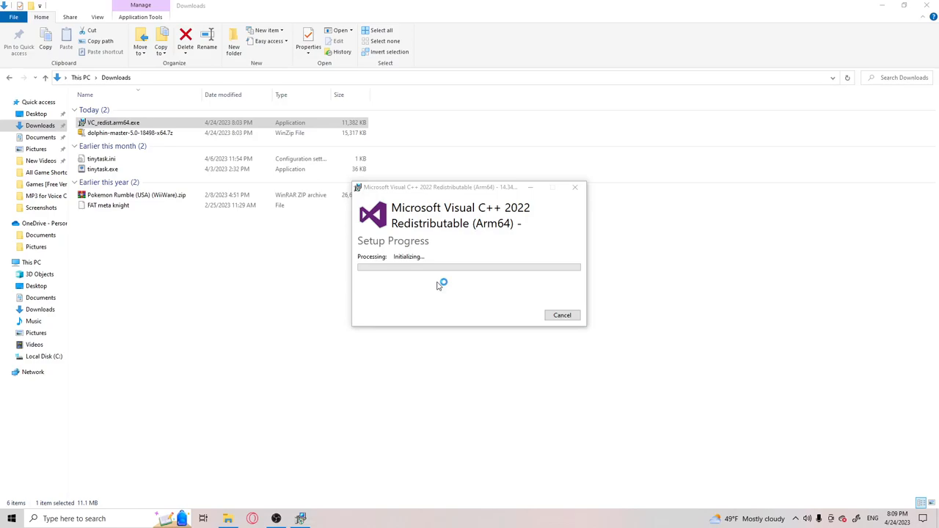
pyautogui.moveTo(438, 286)
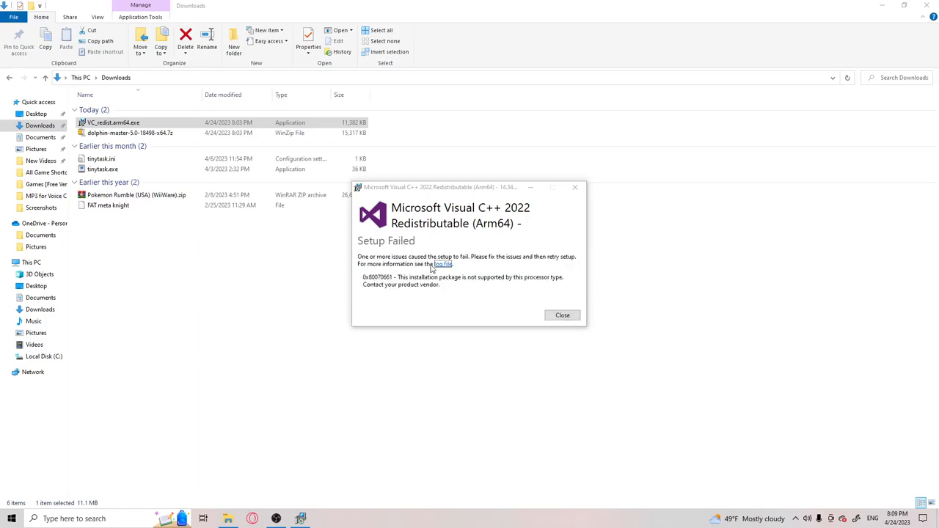
pyautogui.moveTo(479, 297)
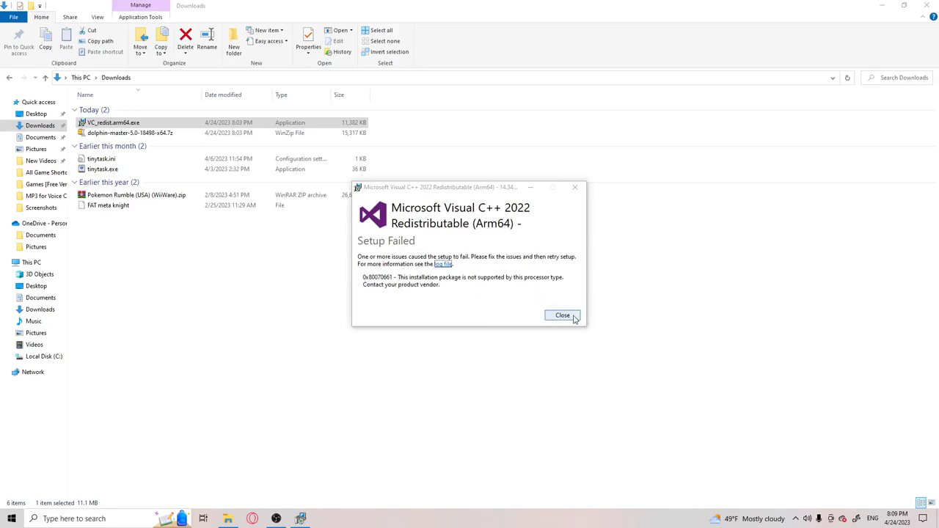
pyautogui.click(563, 316)
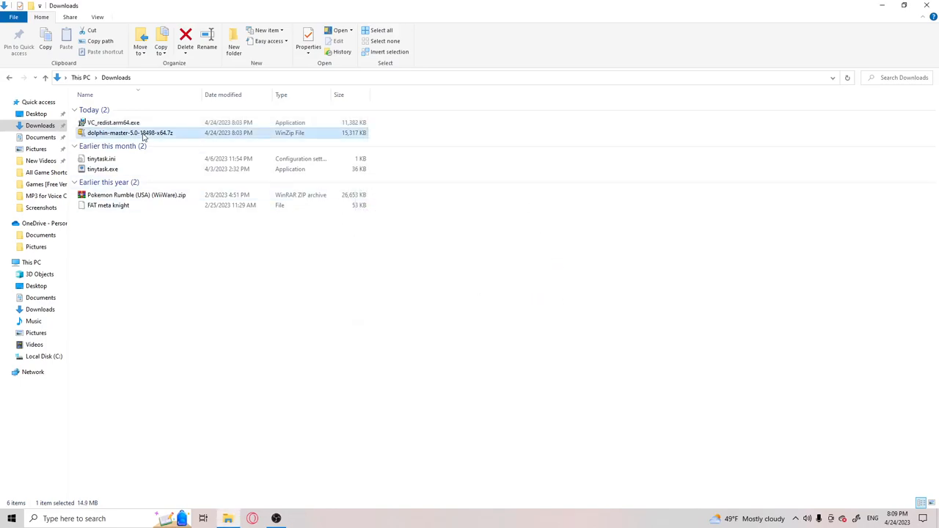
# Extract the Dolphin .7z archive in Downloads and delete the leftover archive and installer
pyautogui.rightClick(130, 133)
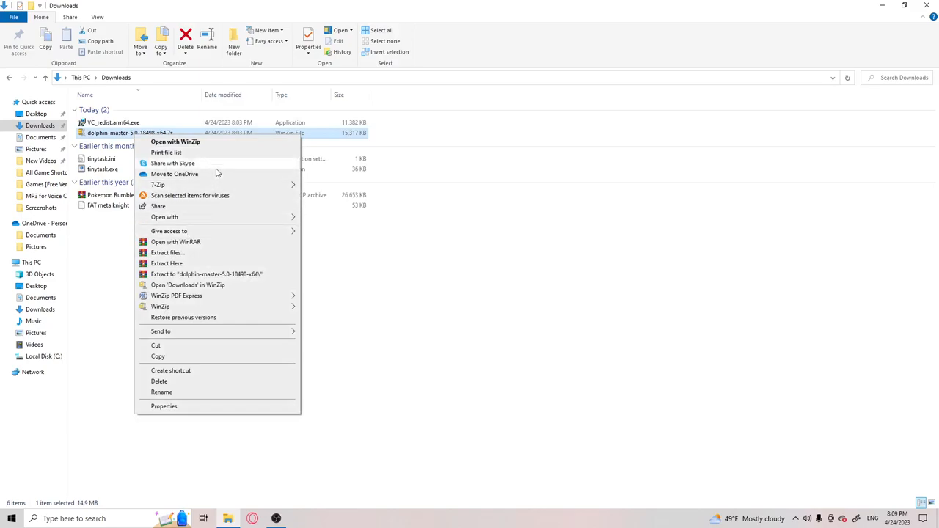
pyautogui.moveTo(196, 261)
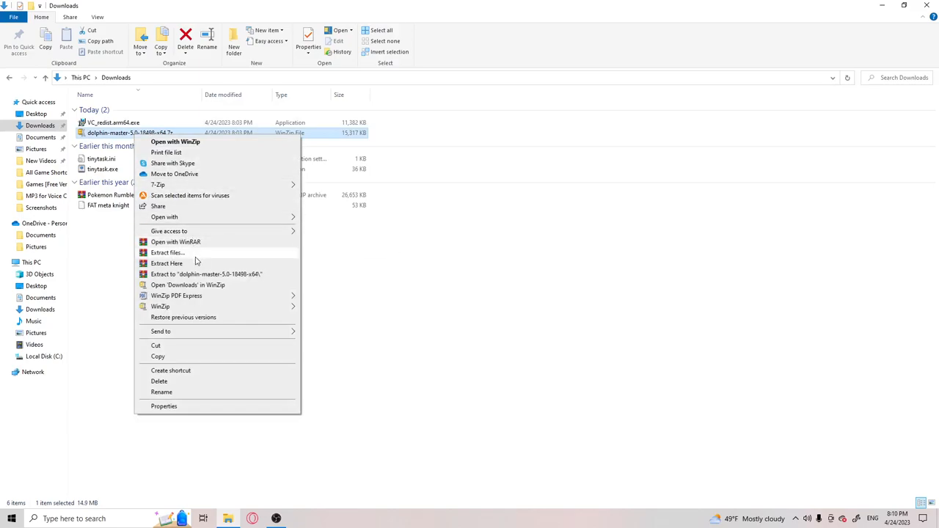
pyautogui.click(167, 253)
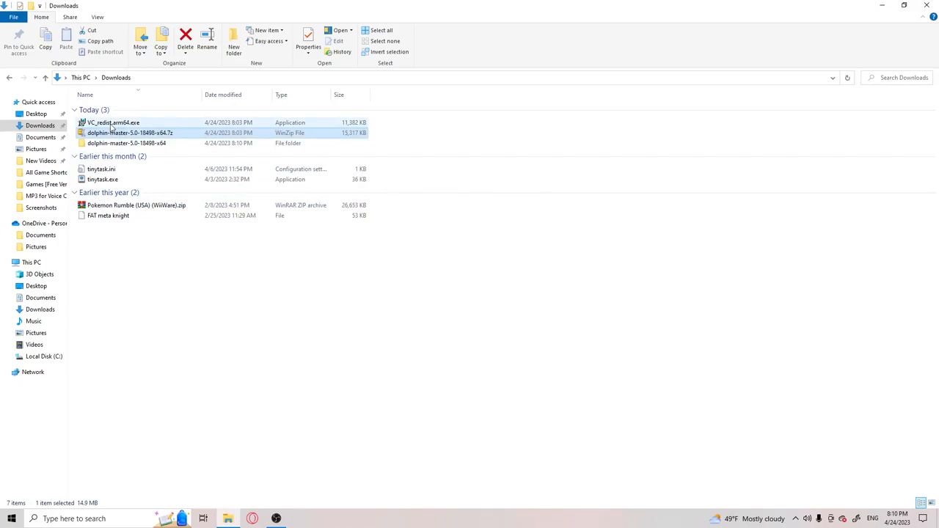
pyautogui.click(185, 37)
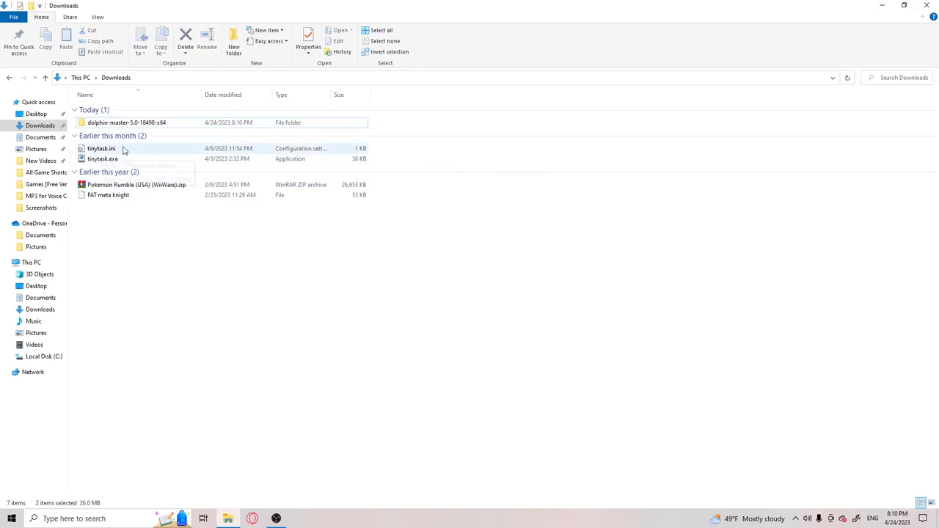
# Launch Dolphin.exe from dolphin-master-5.0-18498-x64 > Dolphin-x64
pyautogui.doubleClick(126, 123)
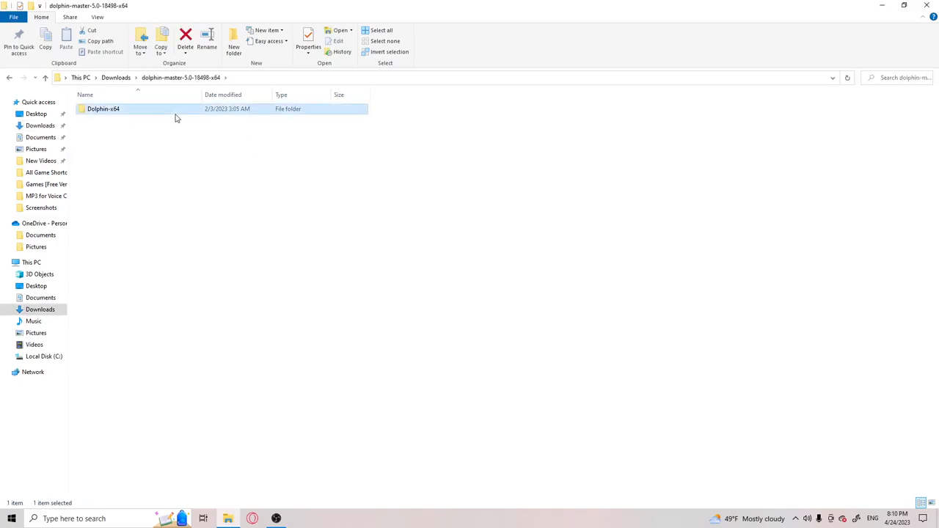
pyautogui.doubleClick(103, 109)
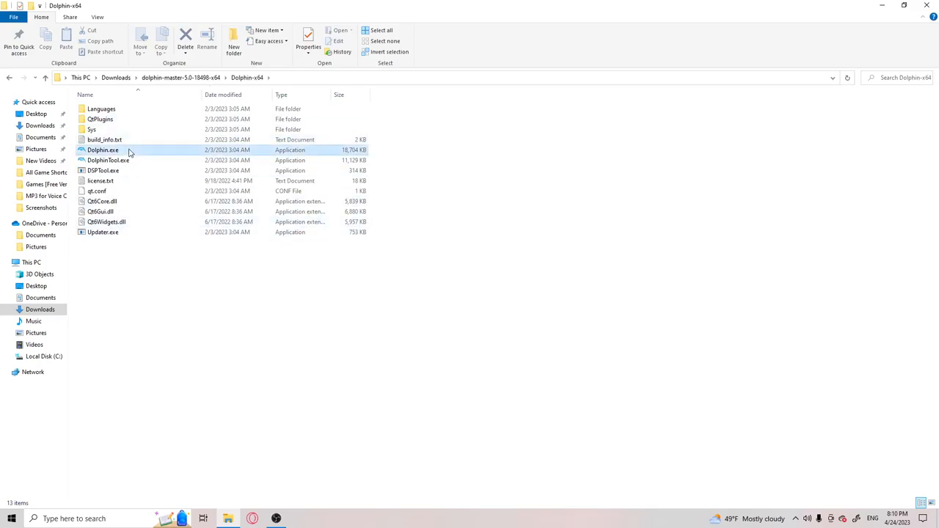
pyautogui.doubleClick(103, 150)
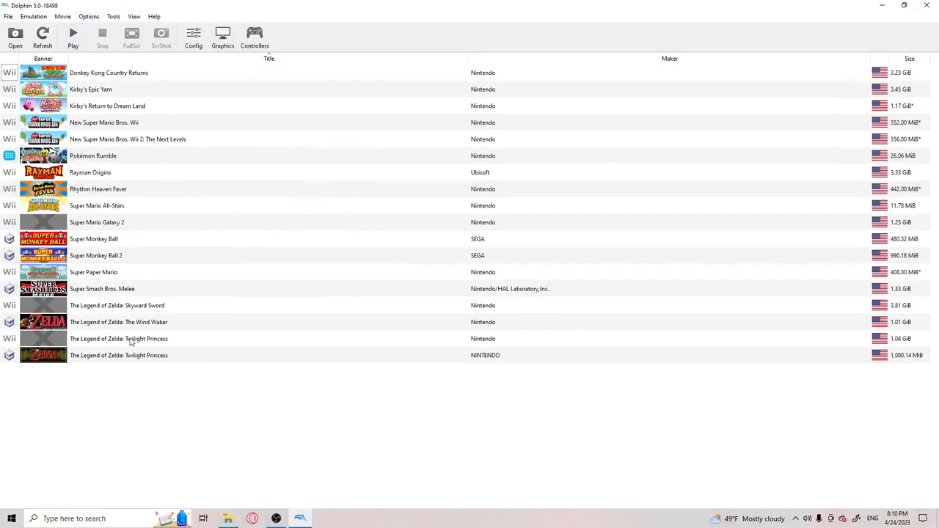
pyautogui.moveTo(194, 305)
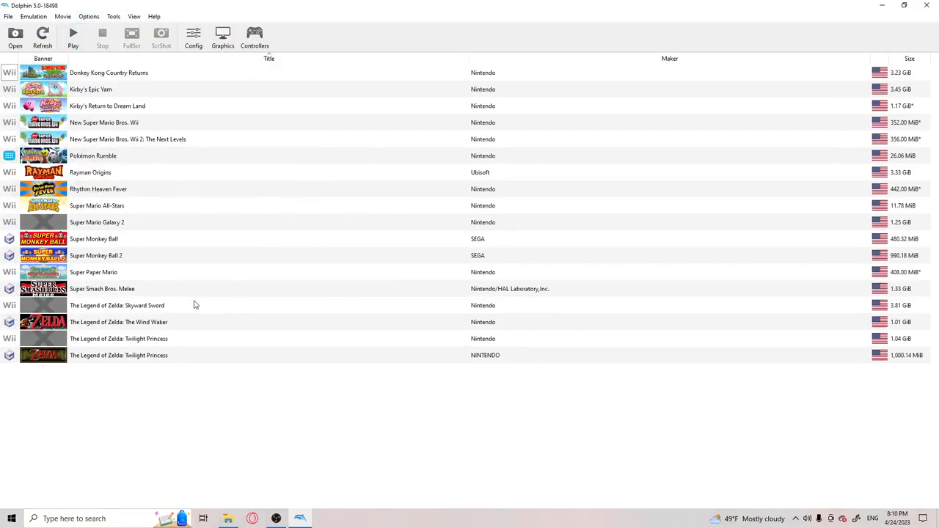
# Leave Dolphin's game library and return to the Romspedia Wii ROMs page in Opera GX
pyautogui.click(228, 519)
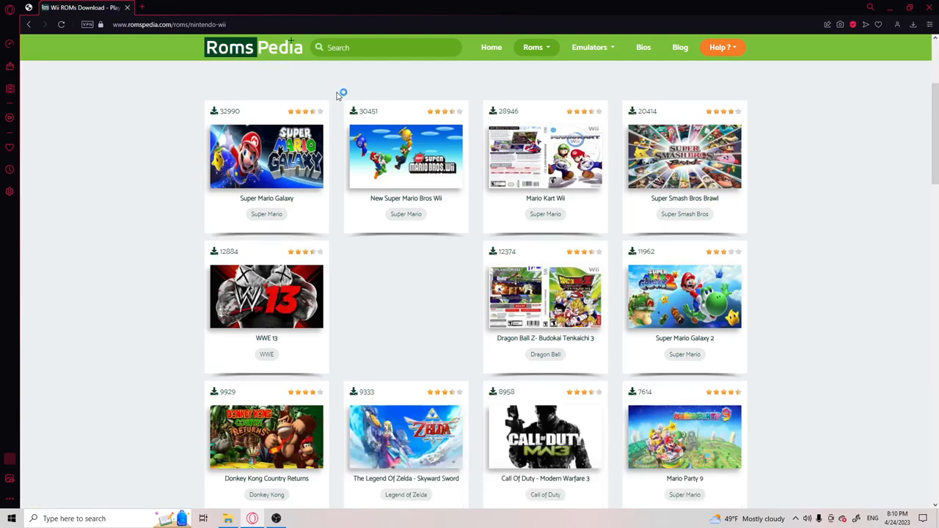
# Browse Romspedia's Roms > View All Roms > Wii ROMs to the Super Smash Bros games page
pyautogui.click(589, 47)
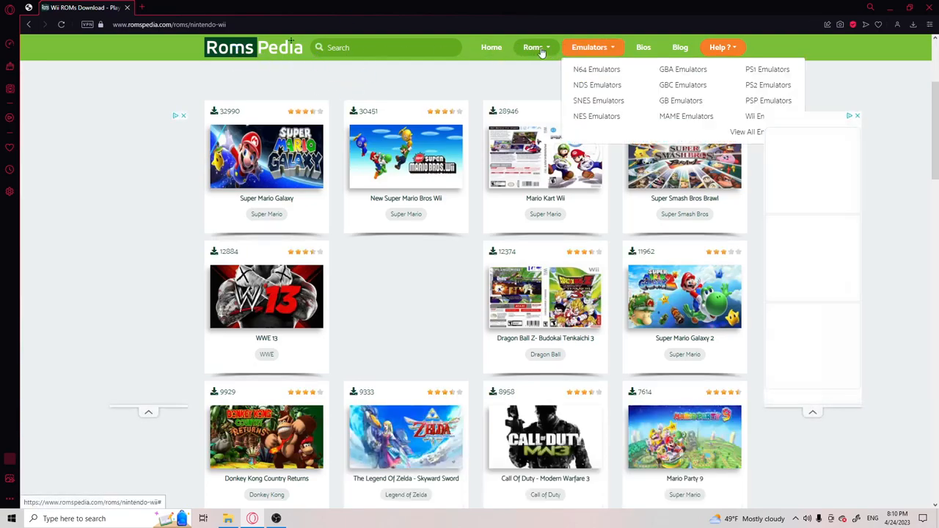
pyautogui.click(536, 47)
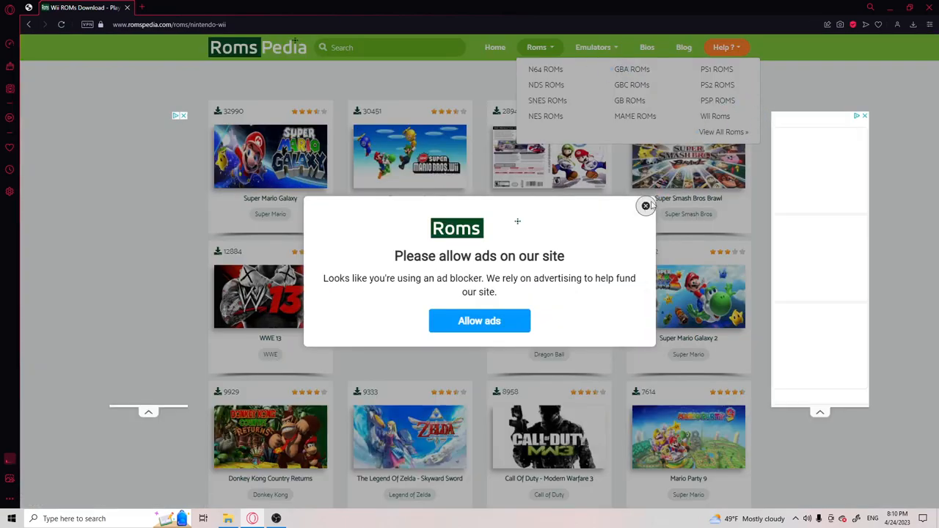
pyautogui.click(645, 206)
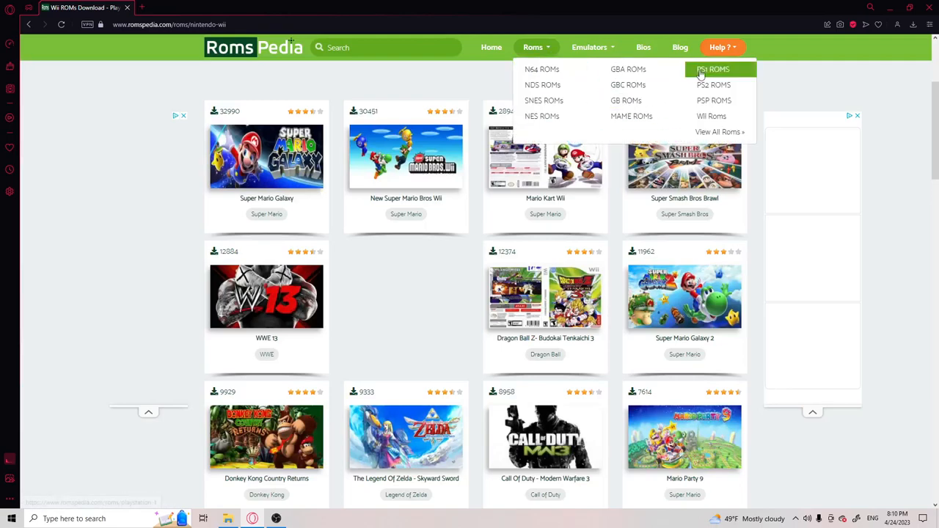
pyautogui.moveTo(587, 107)
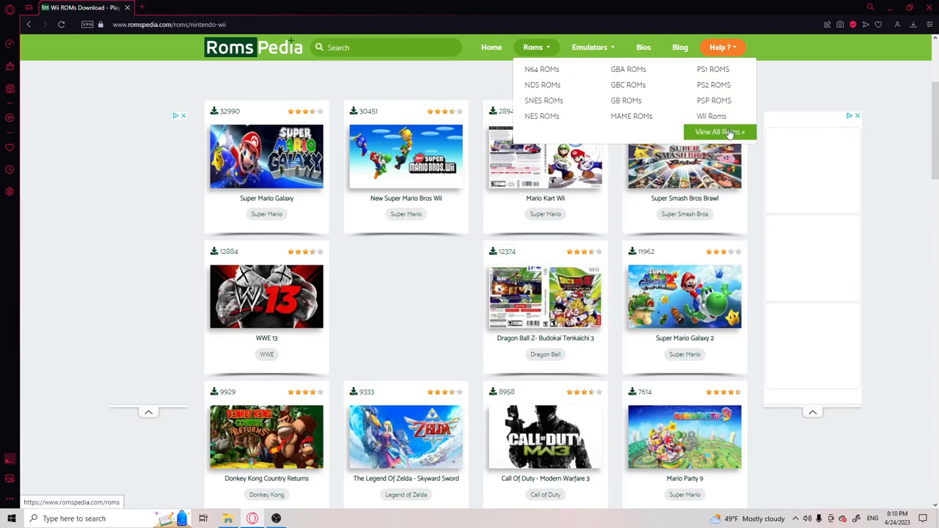
pyautogui.click(719, 131)
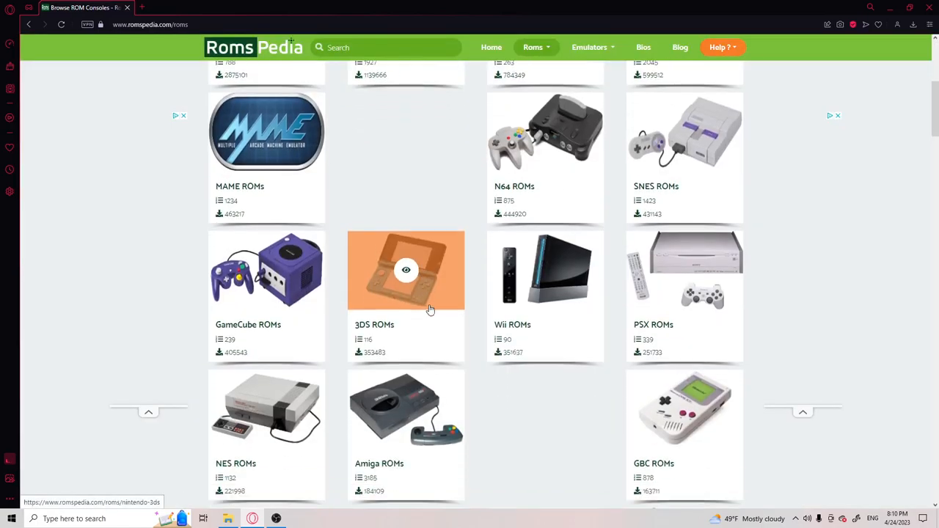
pyautogui.click(545, 293)
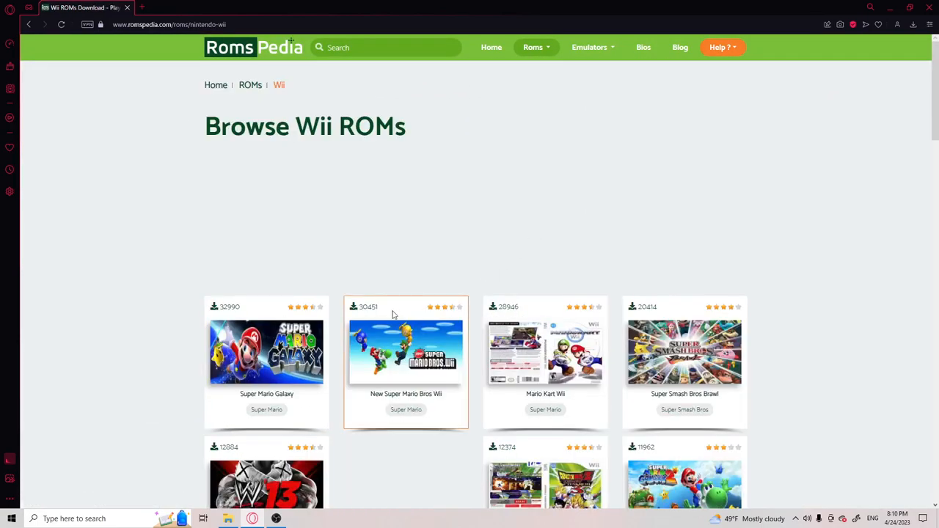
pyautogui.click(685, 410)
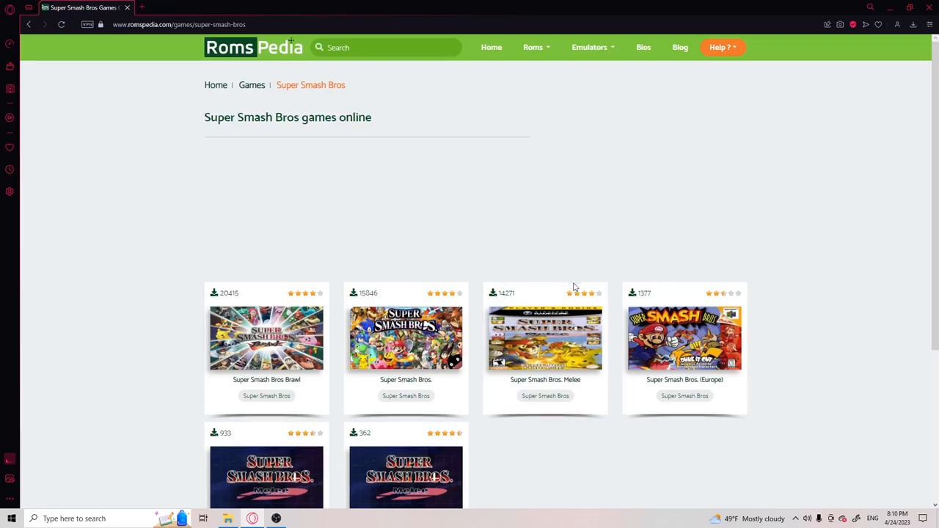
pyautogui.scroll(-3)
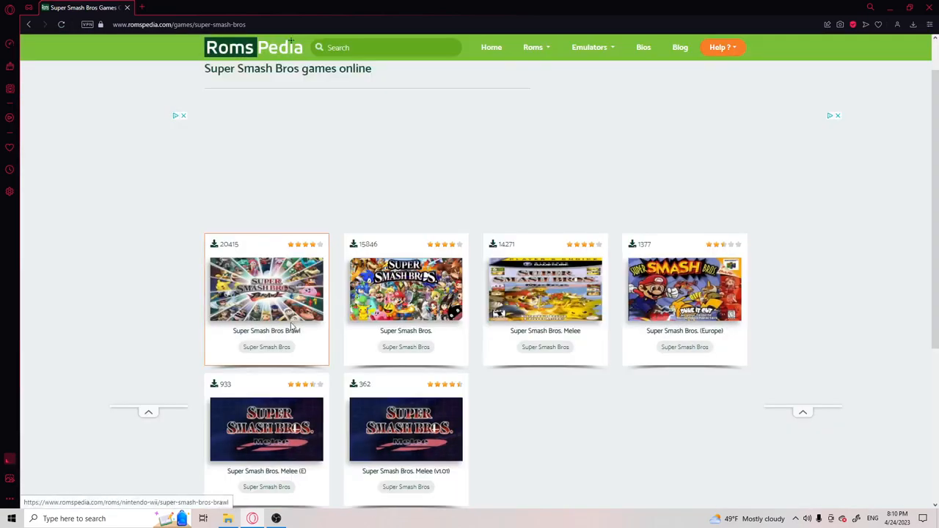
pyautogui.moveTo(266, 347)
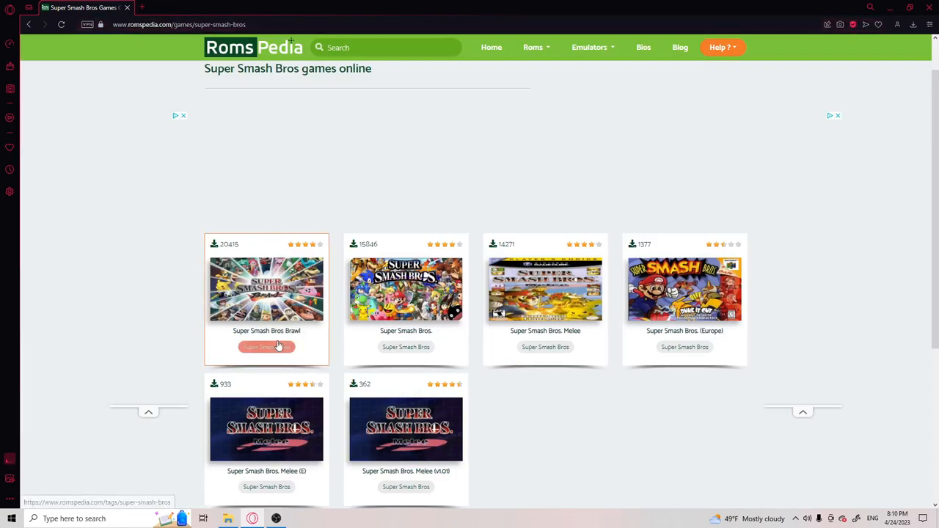
pyautogui.scroll(3)
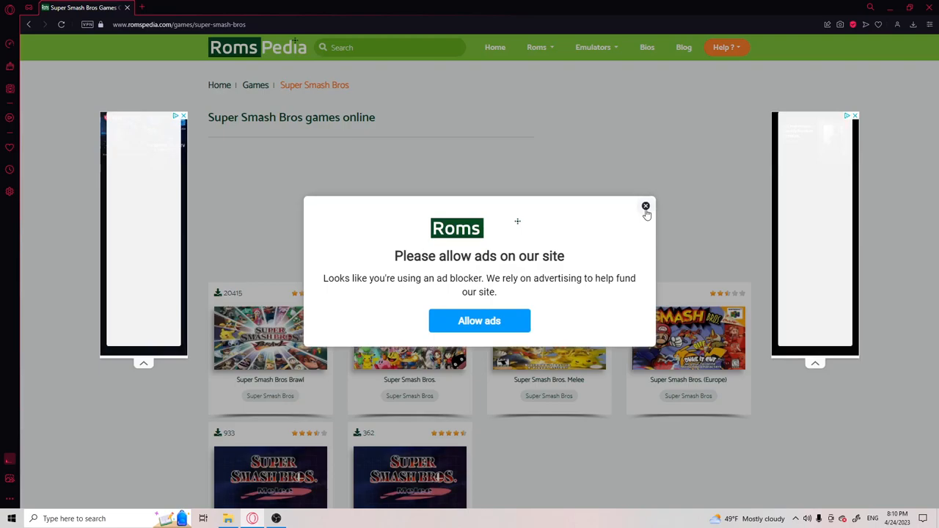
# Dismiss the ad-block popups and switch off Opera GX's ad blocker for Romspedia
pyautogui.click(479, 320)
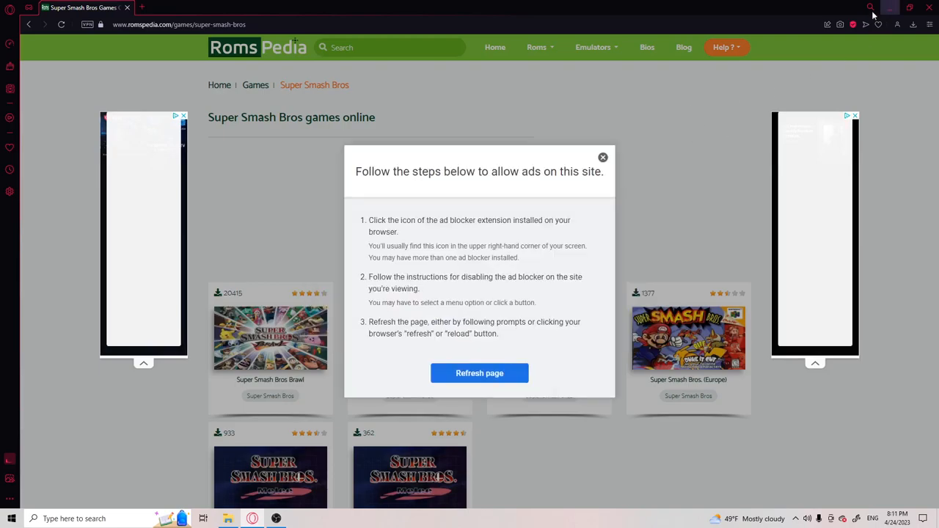
pyautogui.click(603, 157)
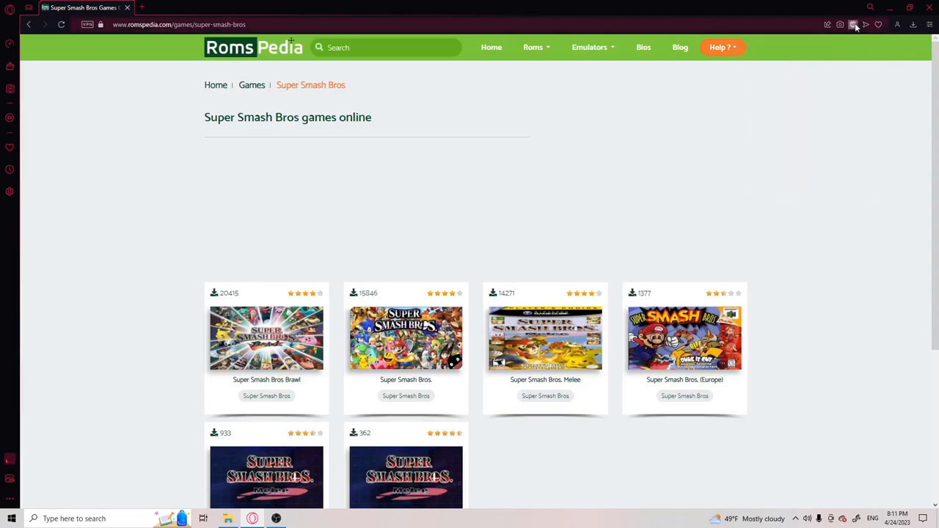
pyautogui.click(852, 24)
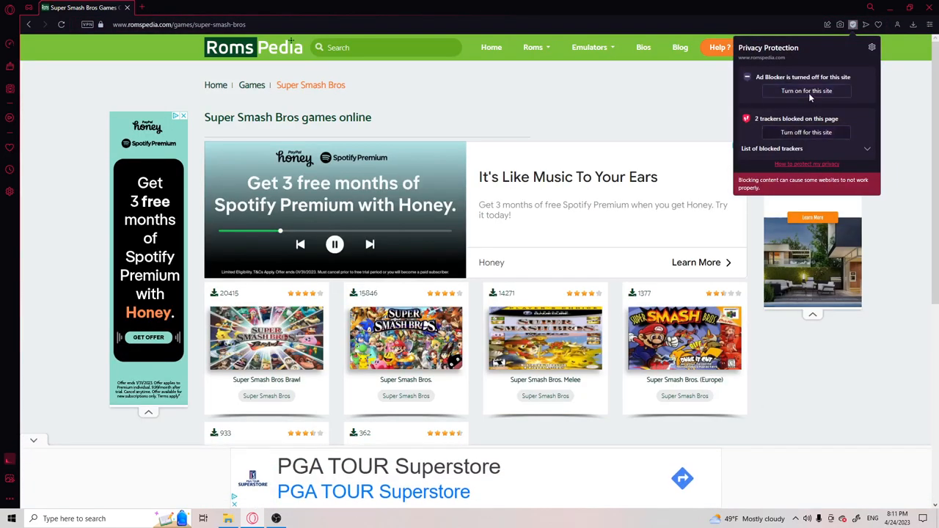
pyautogui.click(806, 132)
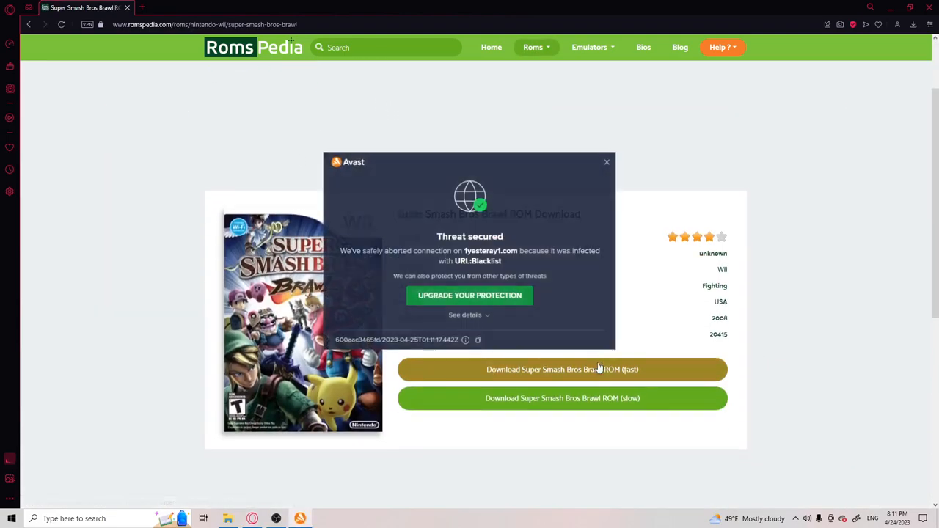
# Start the slow Super Smash Bros Brawl ROM download and check the downloads panel
pyautogui.click(607, 161)
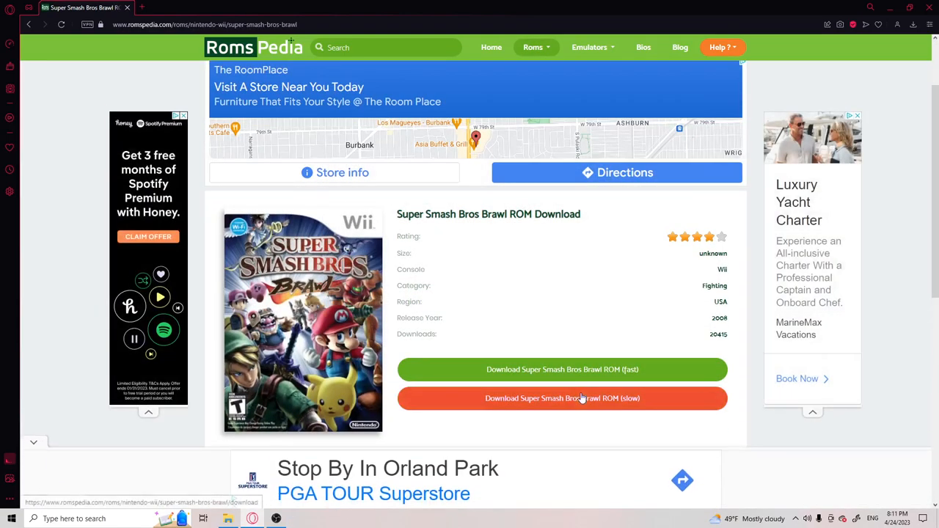
pyautogui.click(562, 398)
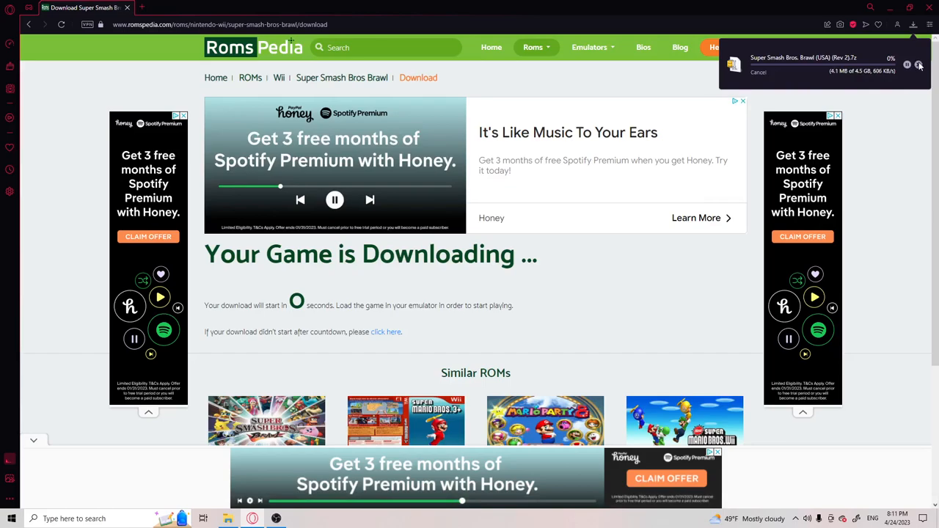
pyautogui.click(919, 65)
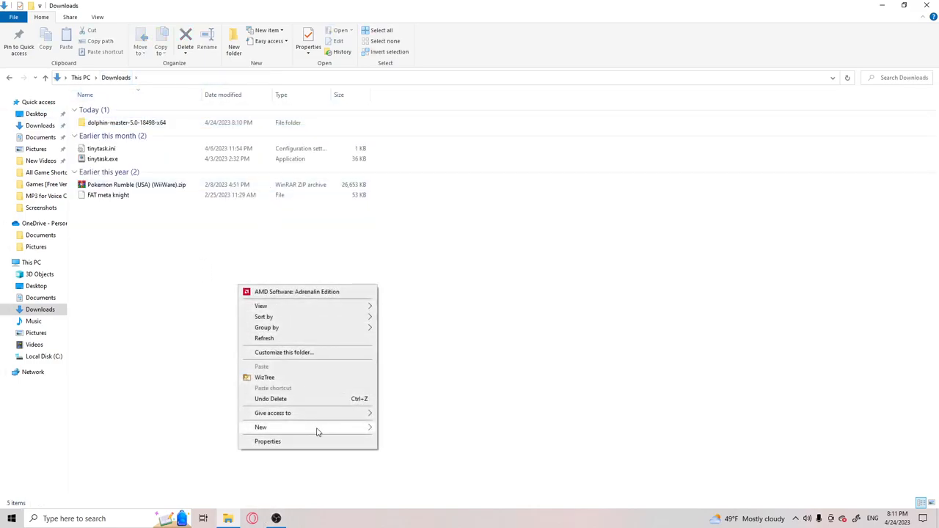
# Create a folder named Roms in Downloads, then bring Dolphin Emulator back up
pyautogui.click(260, 427)
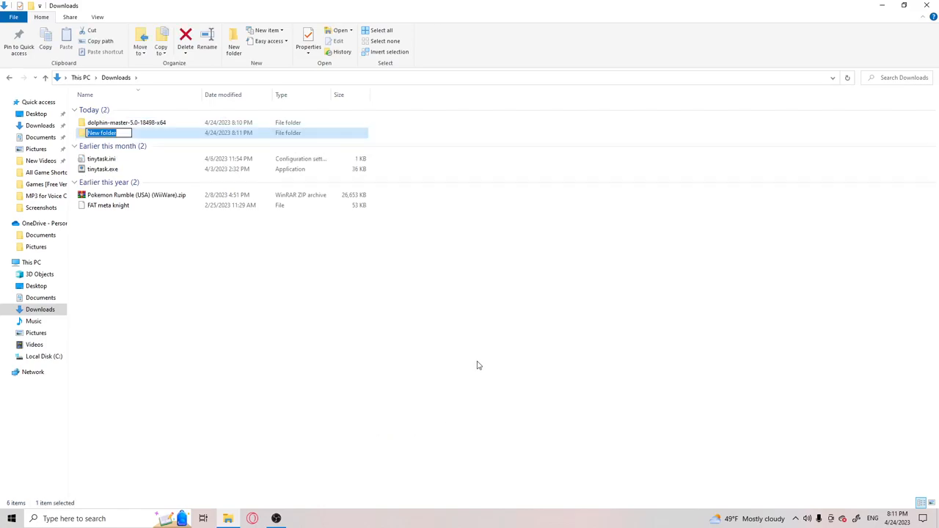
pyautogui.write('Roms')
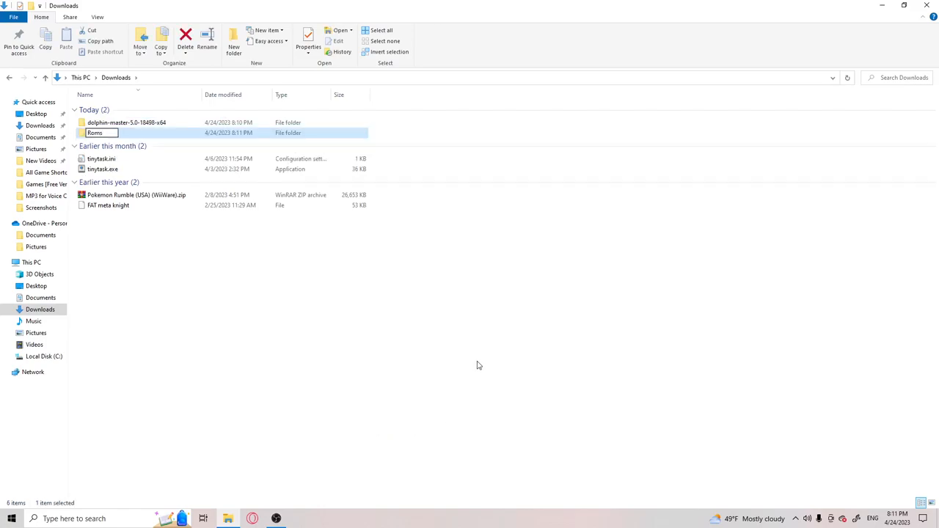
pyautogui.click(136, 195)
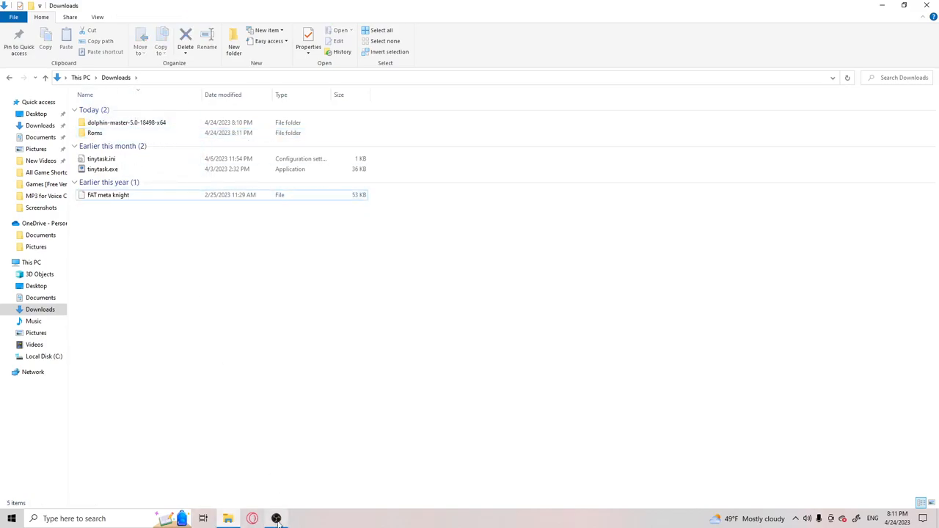
pyautogui.doubleClick(126, 122)
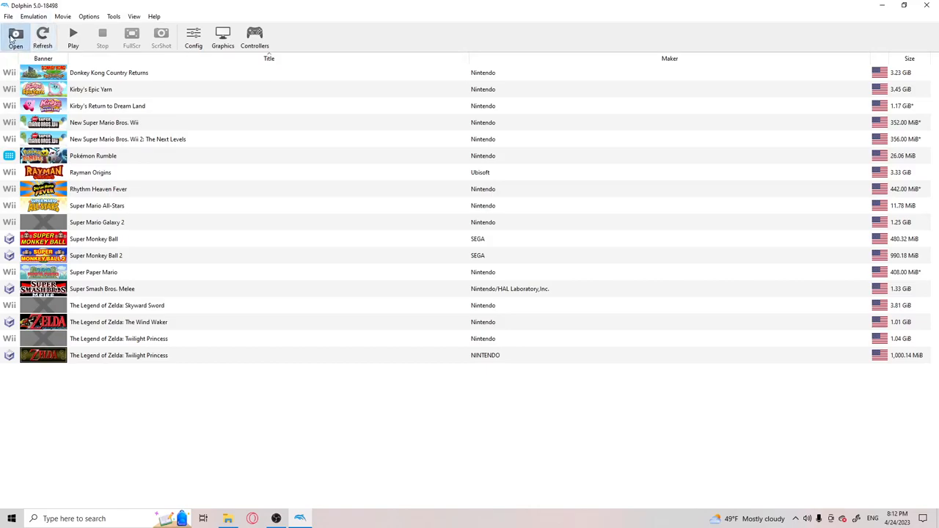
# Browse Dolphin's Open dialog and File, Options, View menus, then open the User Folder
pyautogui.click(16, 36)
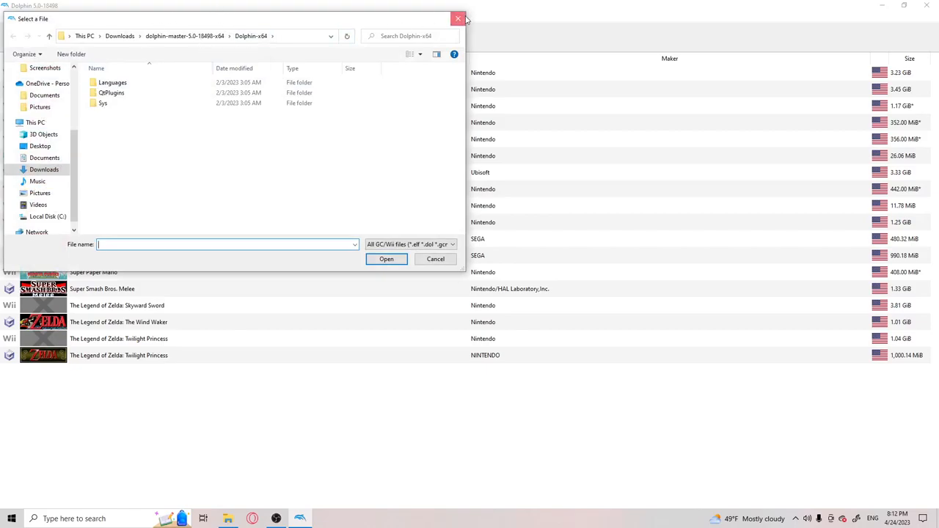
pyautogui.click(458, 18)
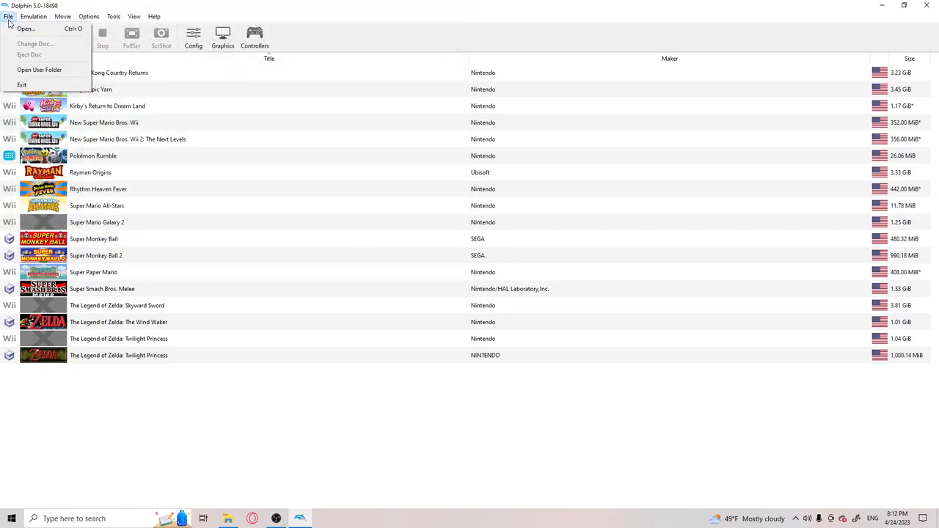
pyautogui.click(88, 17)
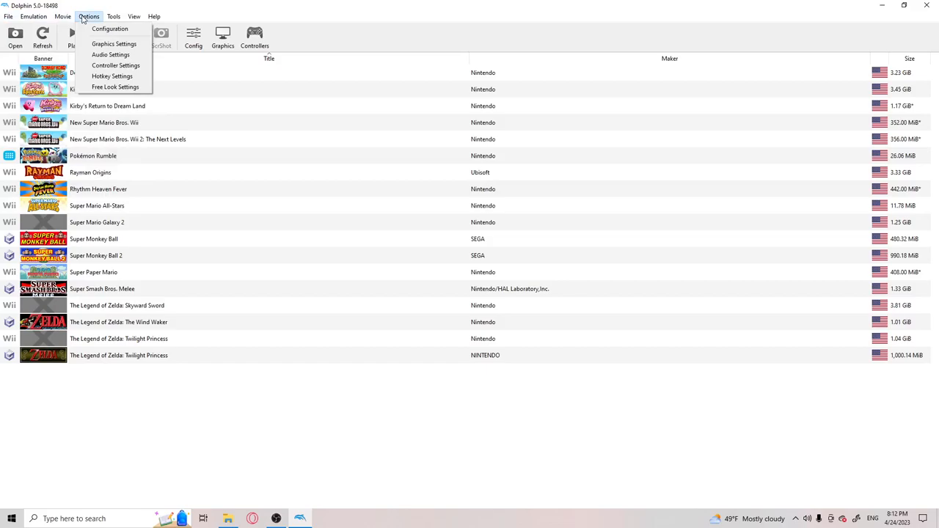
pyautogui.click(134, 16)
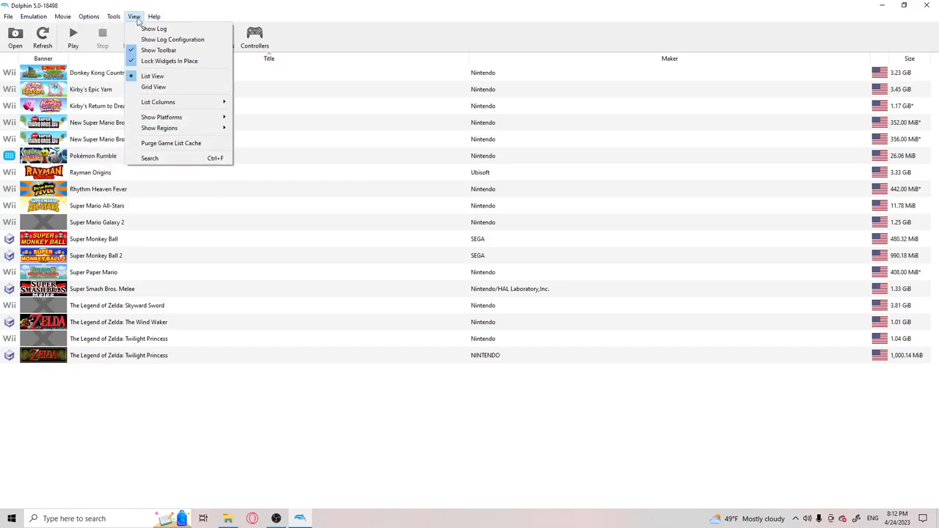
pyautogui.click(89, 16)
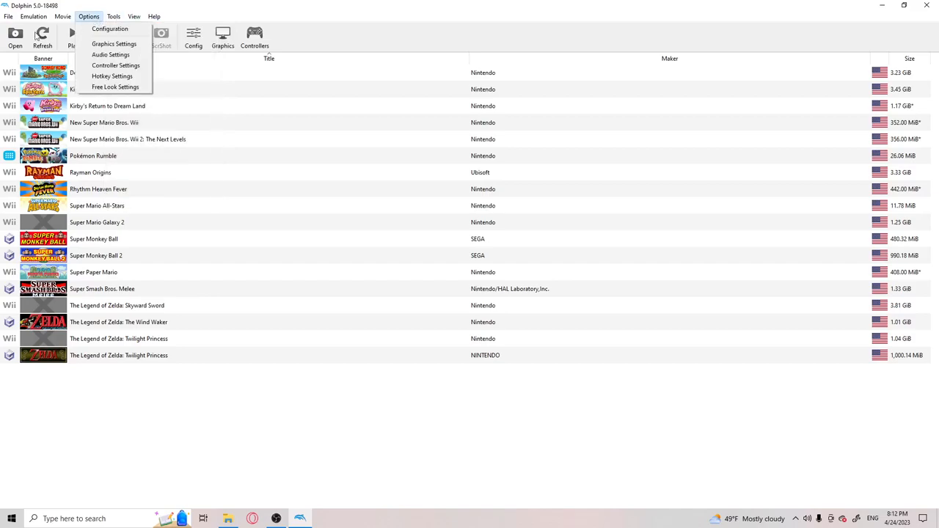
pyautogui.click(33, 16)
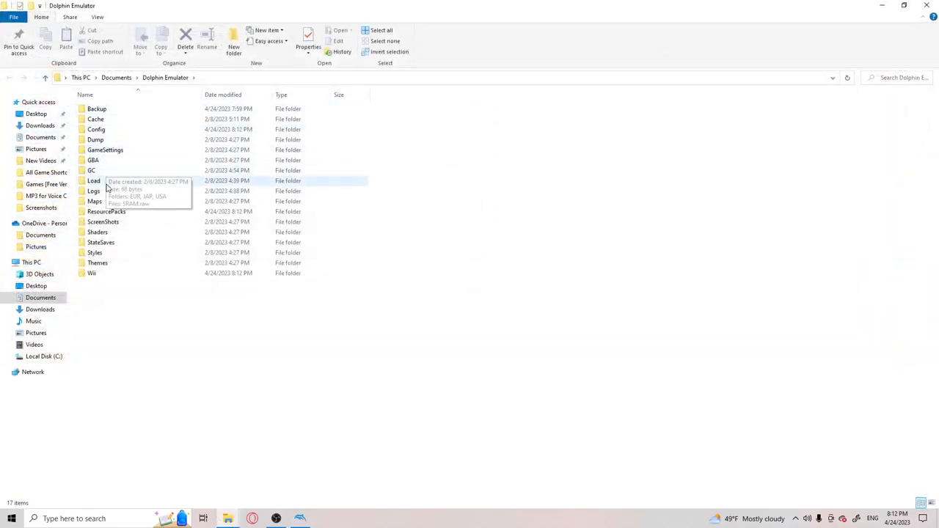
pyautogui.moveTo(115, 82)
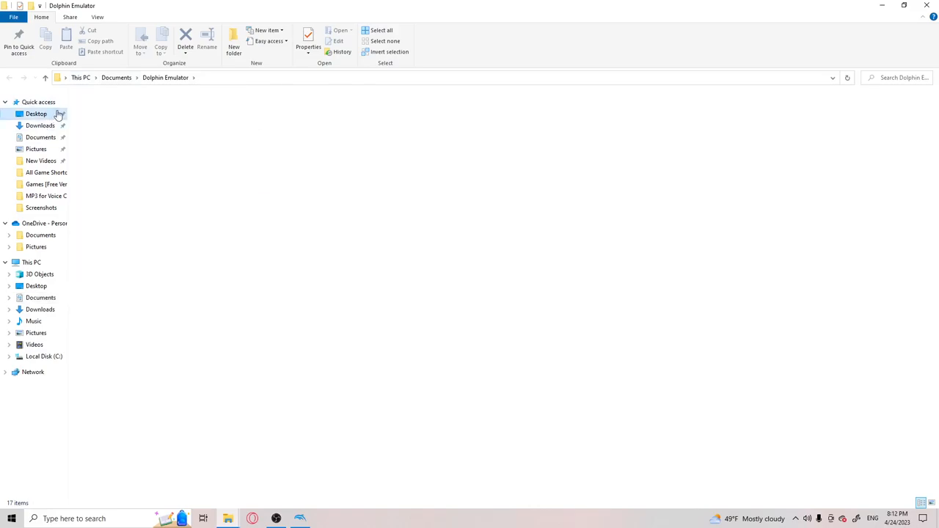
# Open the Pokemon Rumble (USA) (WiiWare) zip from Downloads > Roms, accepting the security warning
pyautogui.click(40, 125)
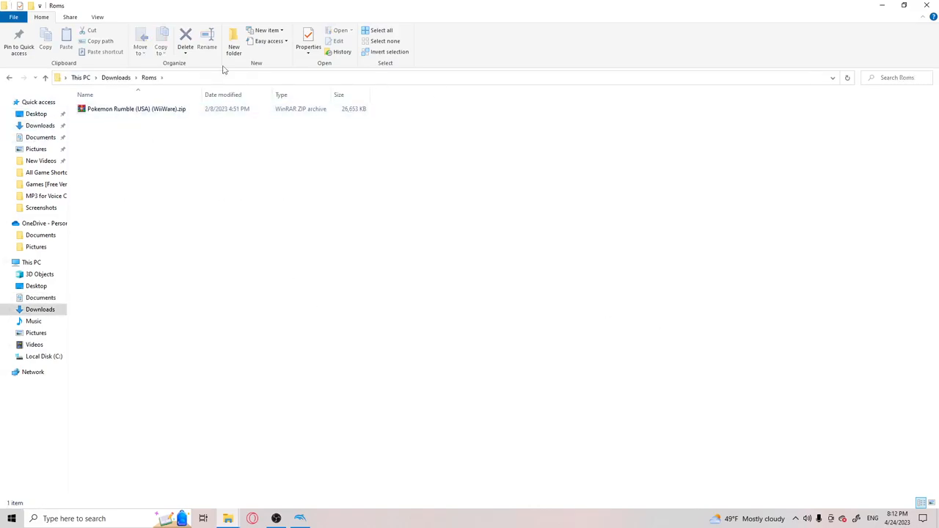
pyautogui.click(9, 77)
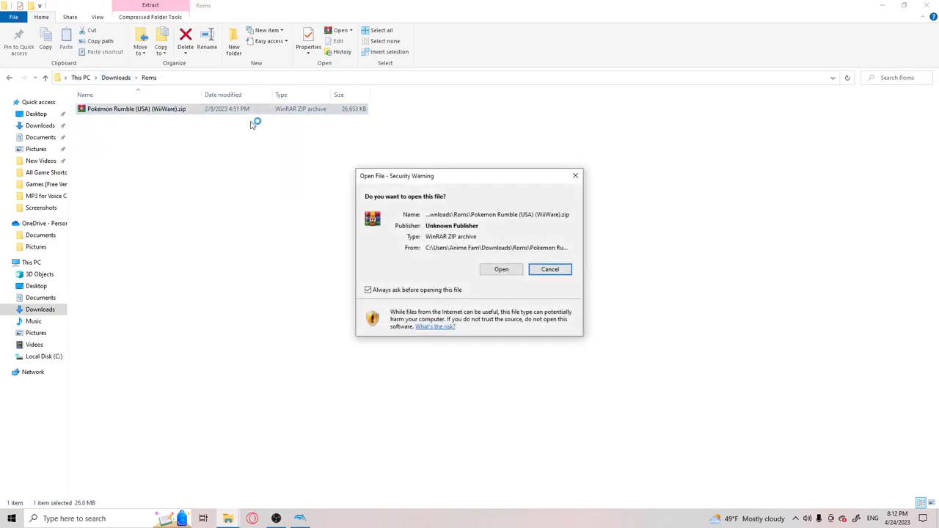
pyautogui.click(501, 269)
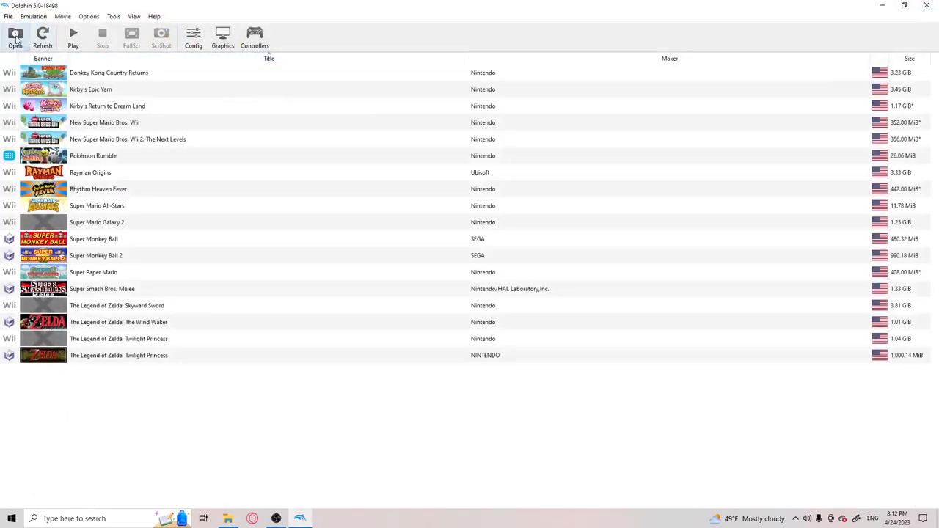
pyautogui.click(16, 37)
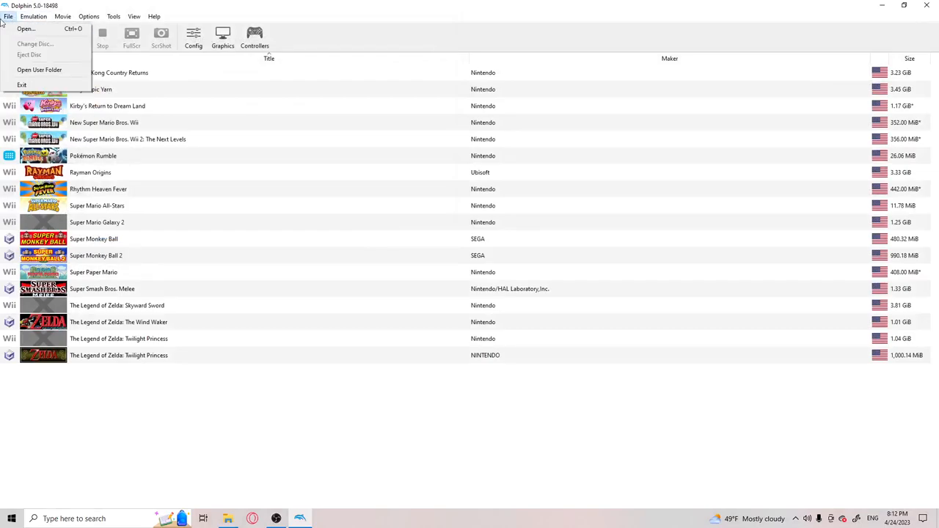
pyautogui.click(25, 28)
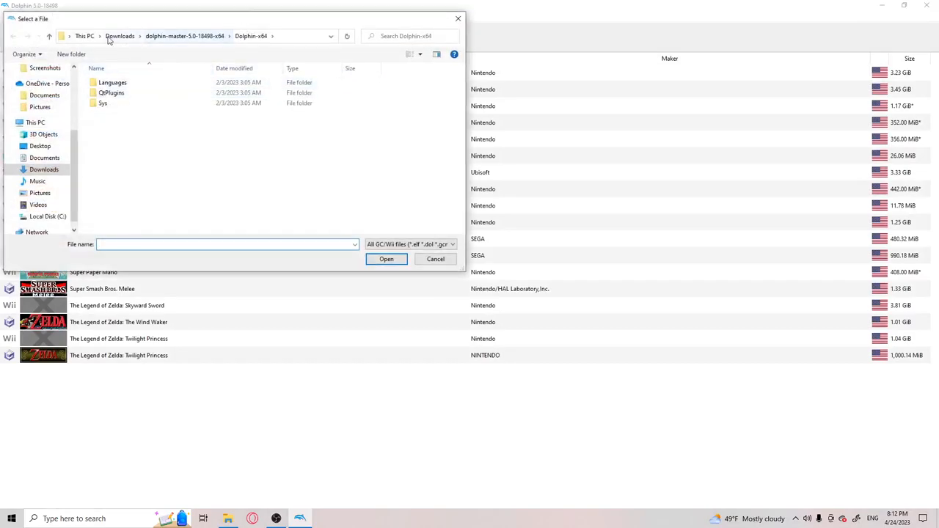
pyautogui.click(119, 35)
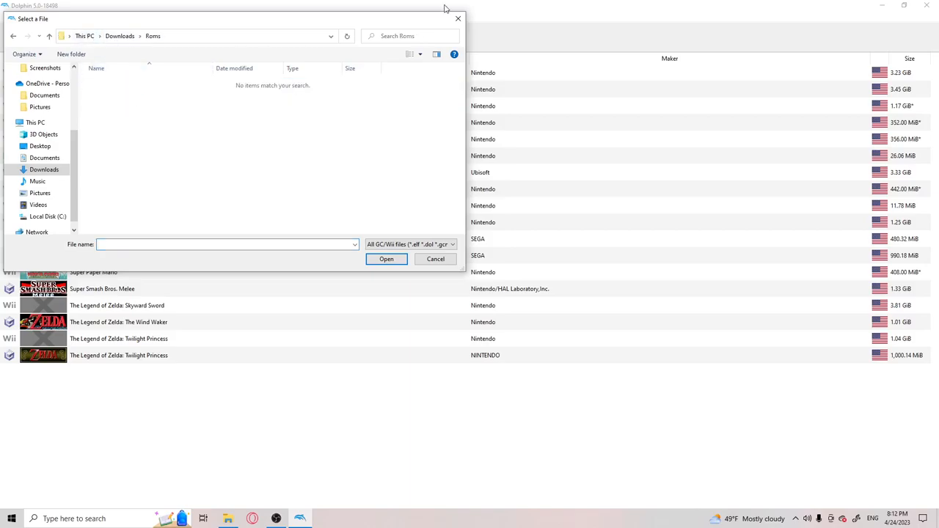
pyautogui.click(435, 258)
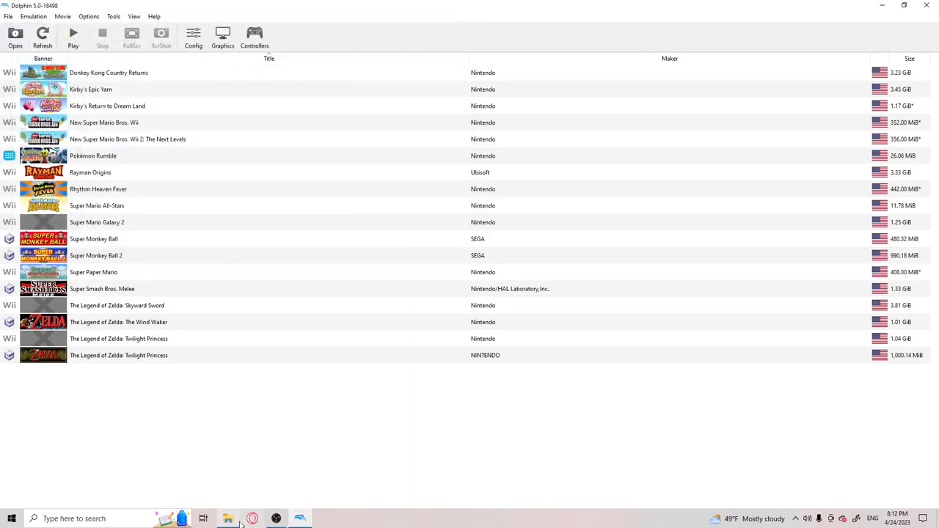
# In Roms, dismiss Dolphin's unrecognised-file warning, extract the Pokémon Rumble zip and open its folder
pyautogui.click(228, 518)
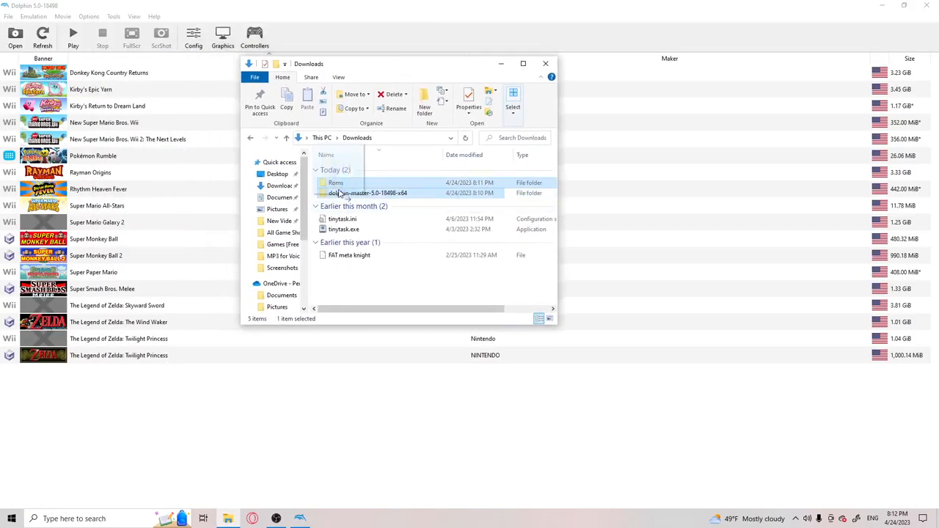
pyautogui.doubleClick(336, 182)
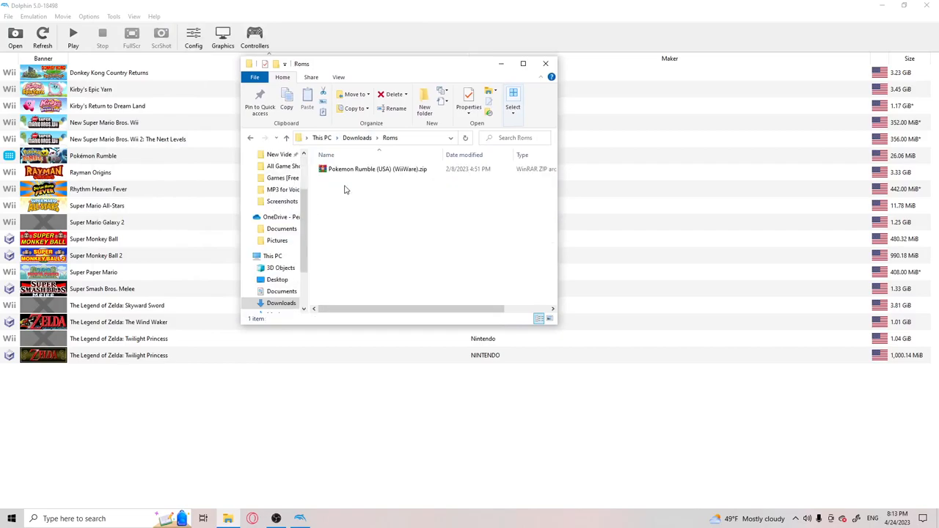
pyautogui.click(378, 169)
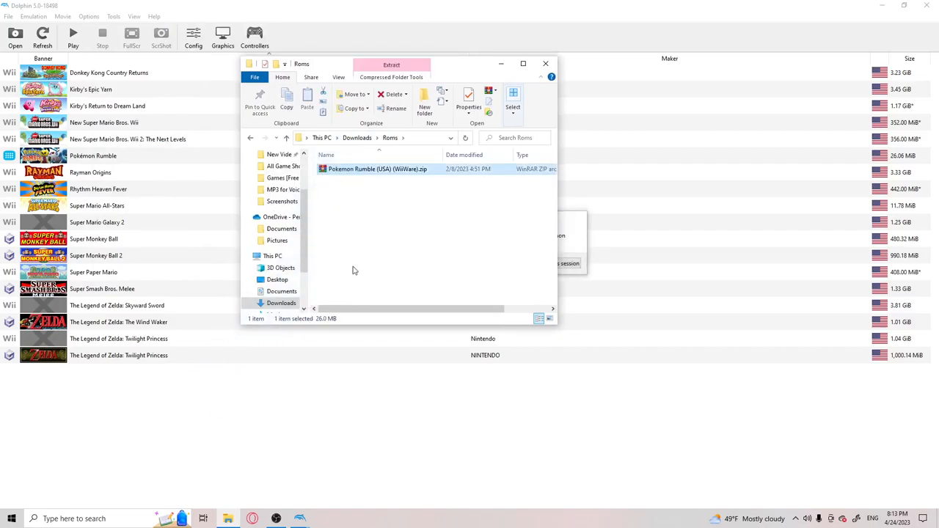
pyautogui.moveTo(349, 510)
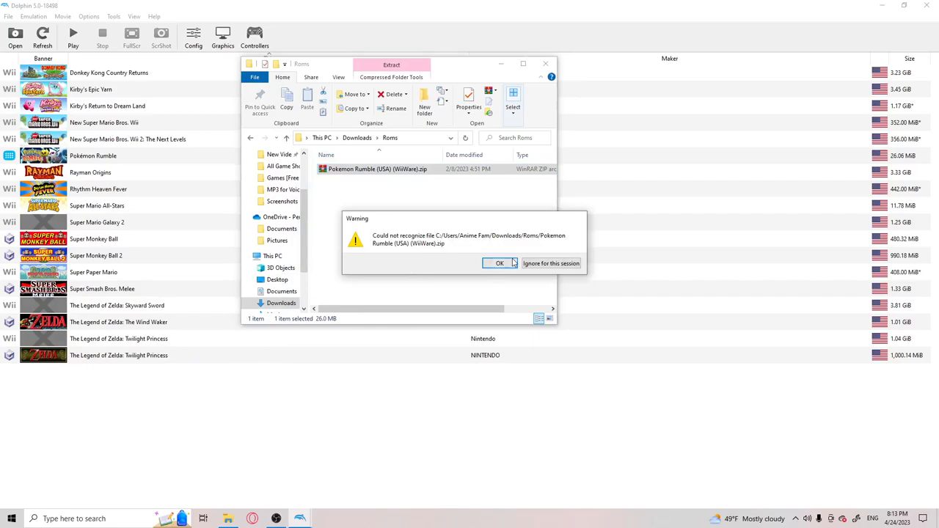
pyautogui.click(500, 263)
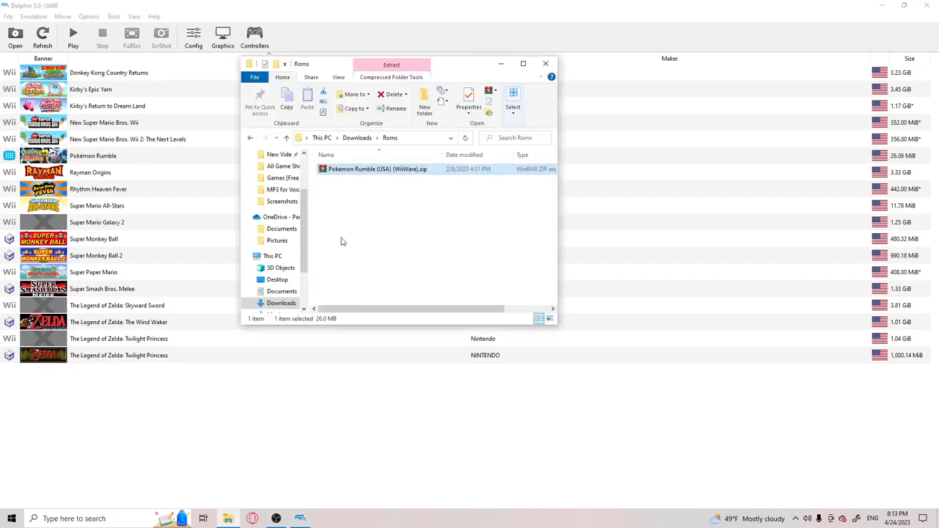
pyautogui.rightClick(377, 169)
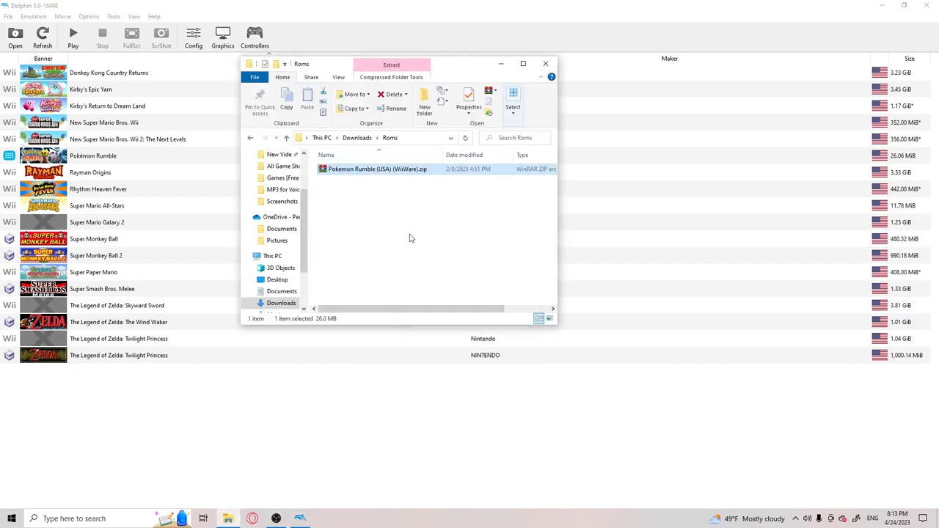
pyautogui.doubleClick(377, 169)
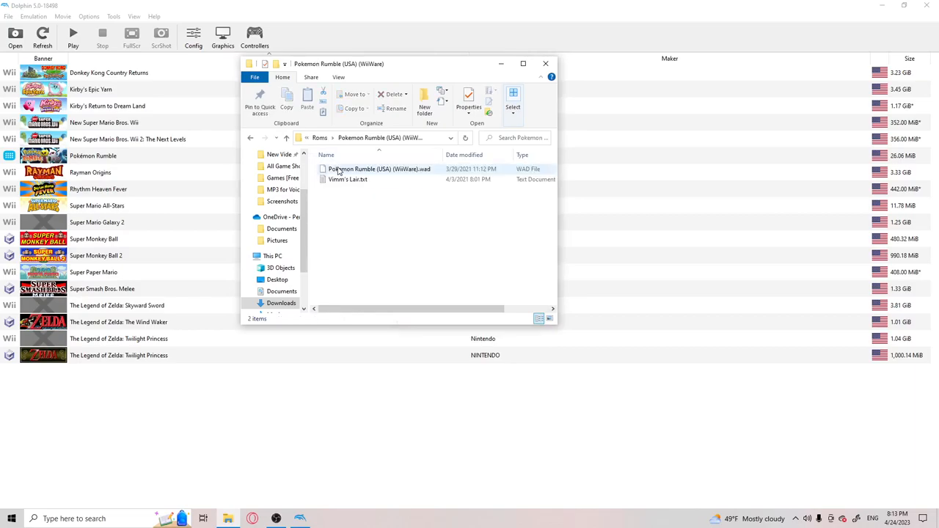
# Boot the Pokémon Rumble .wad by dragging it onto Dolphin, close Explorer, and confirm stopping emulation
pyautogui.moveTo(379, 169); pyautogui.dragTo(187, 397)
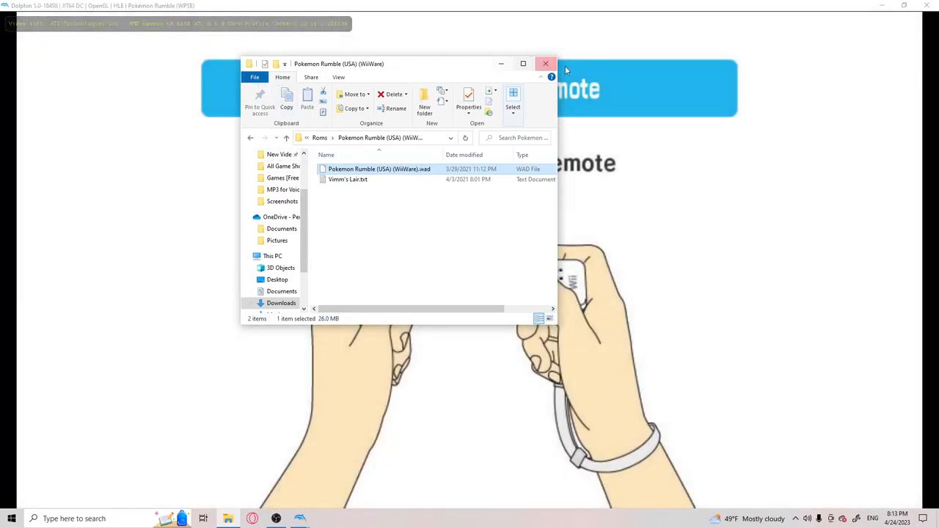
pyautogui.click(545, 63)
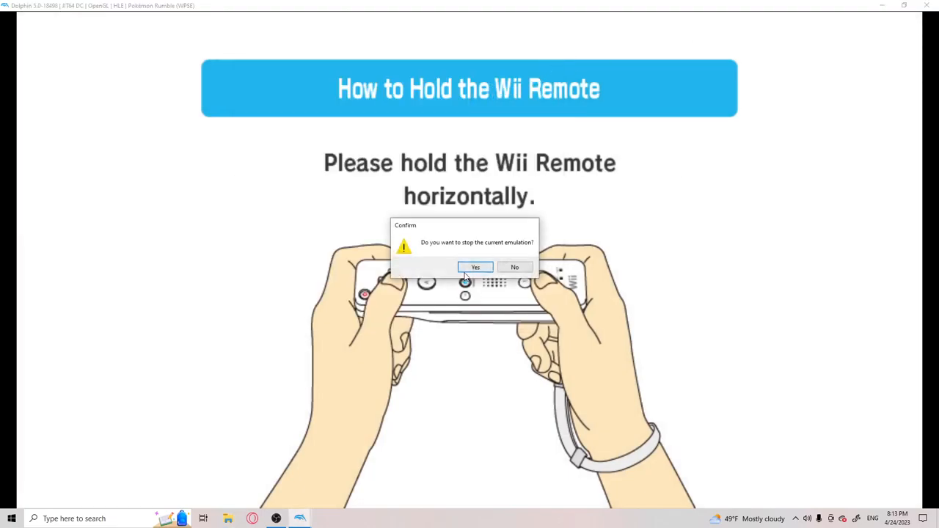
pyautogui.click(476, 266)
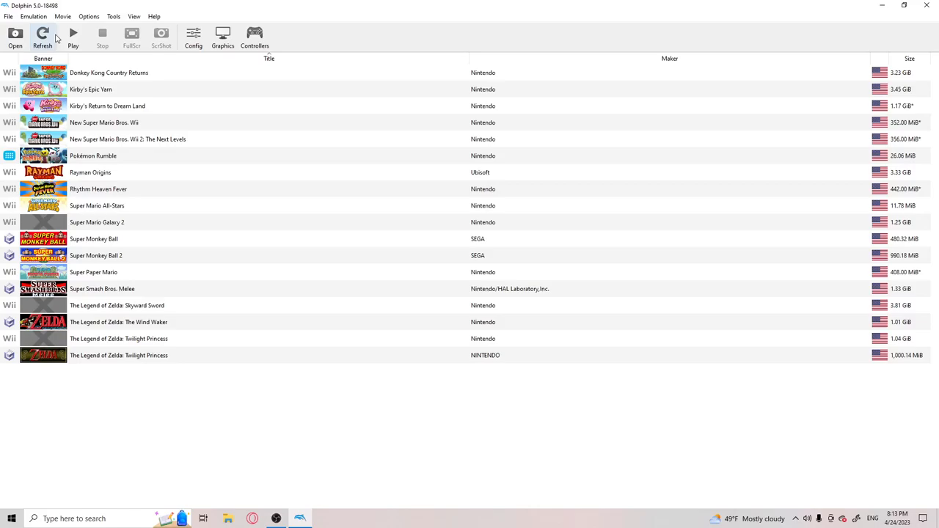
pyautogui.moveTo(290, 30)
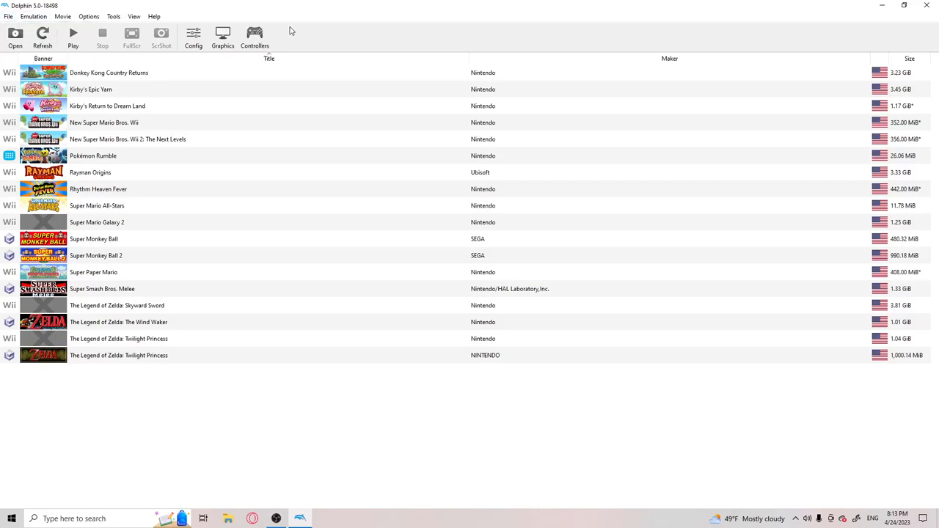
pyautogui.click(254, 37)
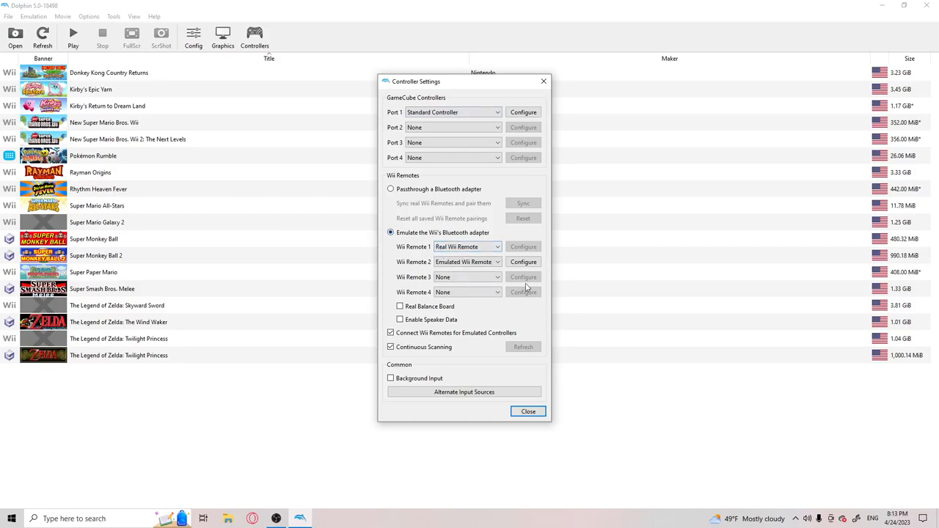
pyautogui.moveTo(401, 303)
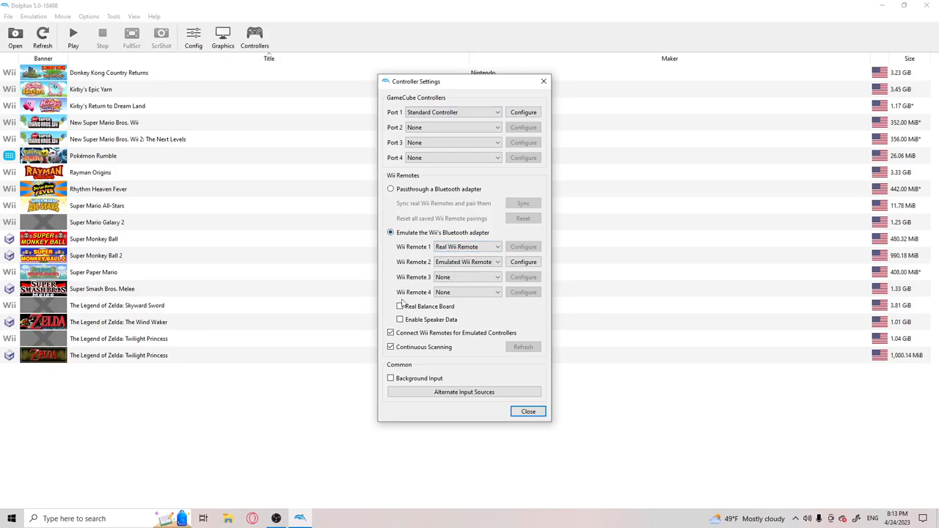
pyautogui.moveTo(414, 344)
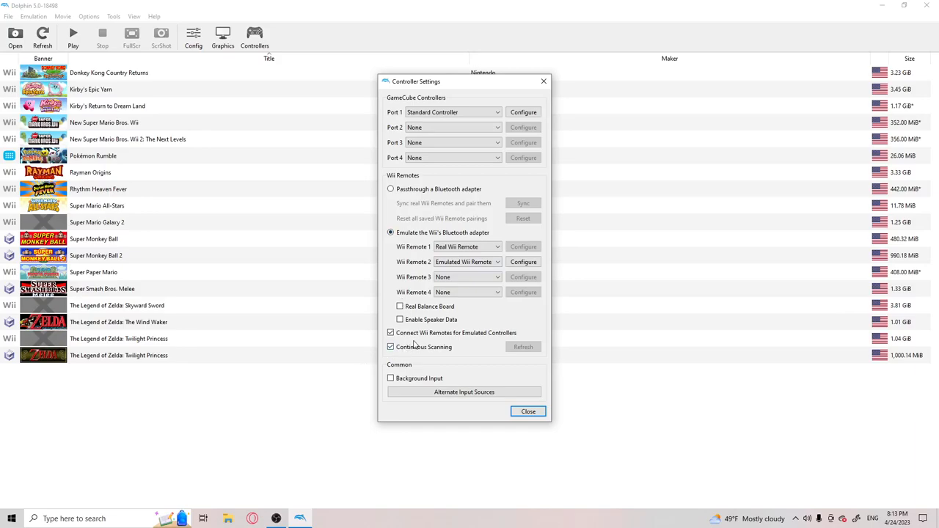
pyautogui.moveTo(450, 354)
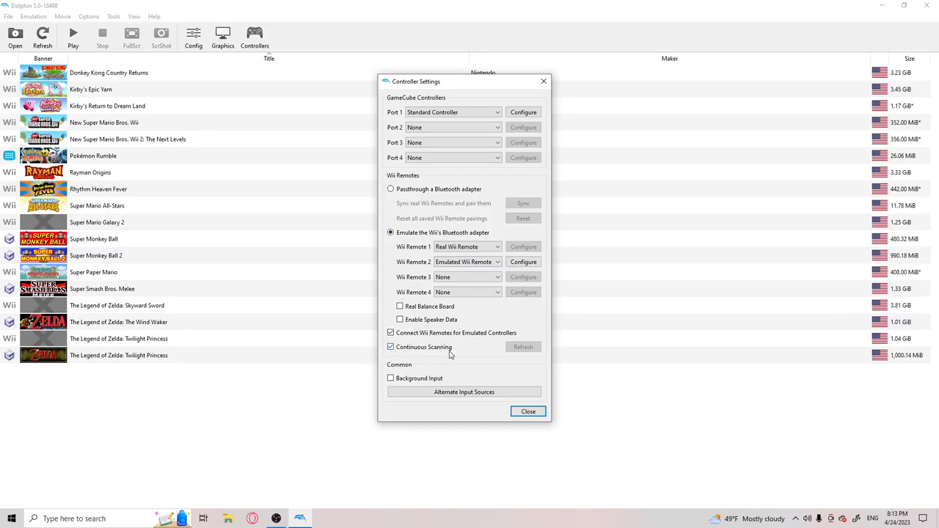
pyautogui.moveTo(461, 354)
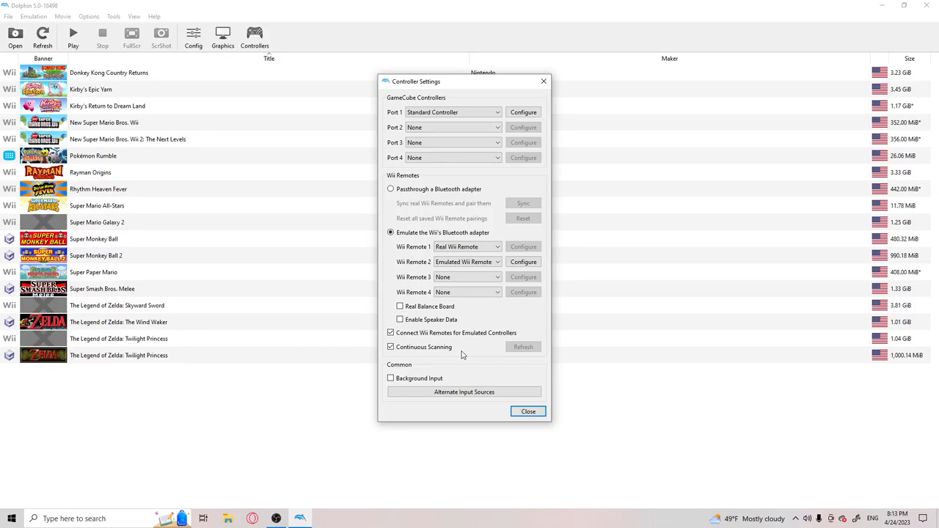
pyautogui.moveTo(428, 277)
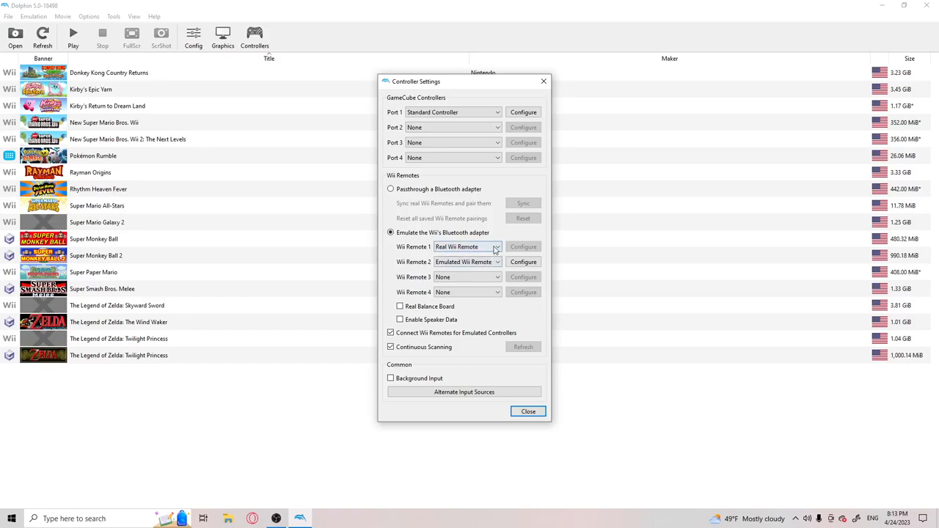
pyautogui.click(497, 247)
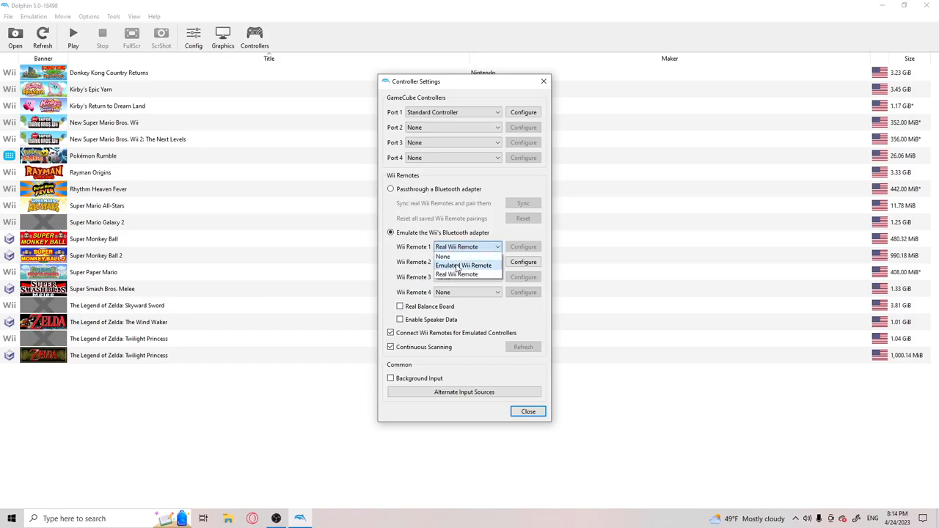
pyautogui.click(464, 265)
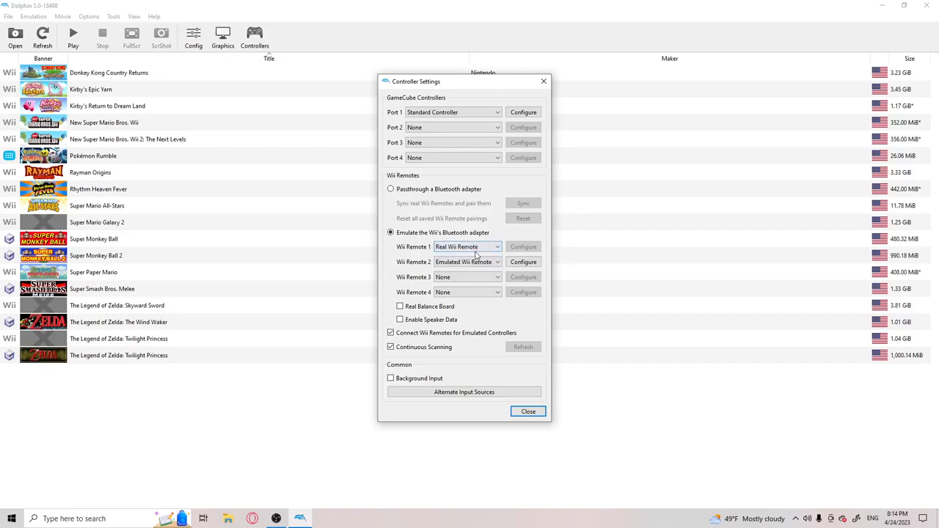
pyautogui.click(523, 262)
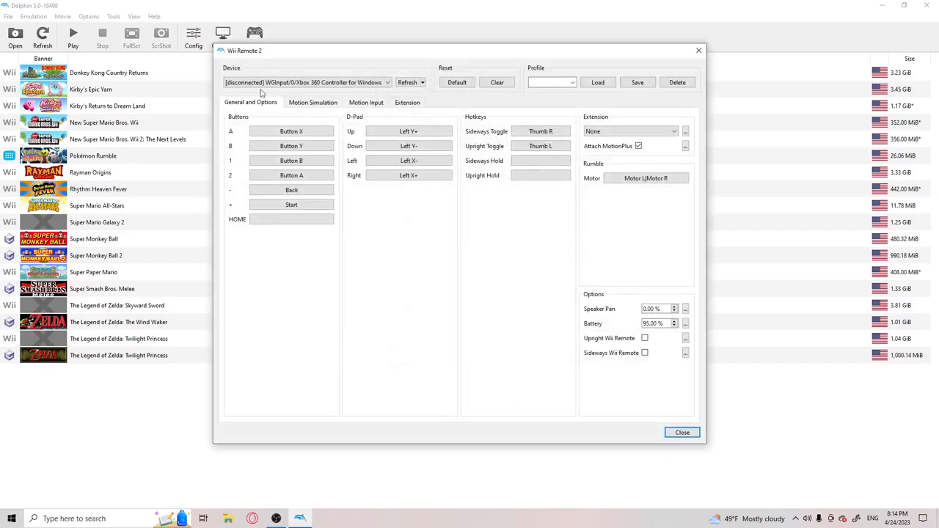
pyautogui.click(681, 432)
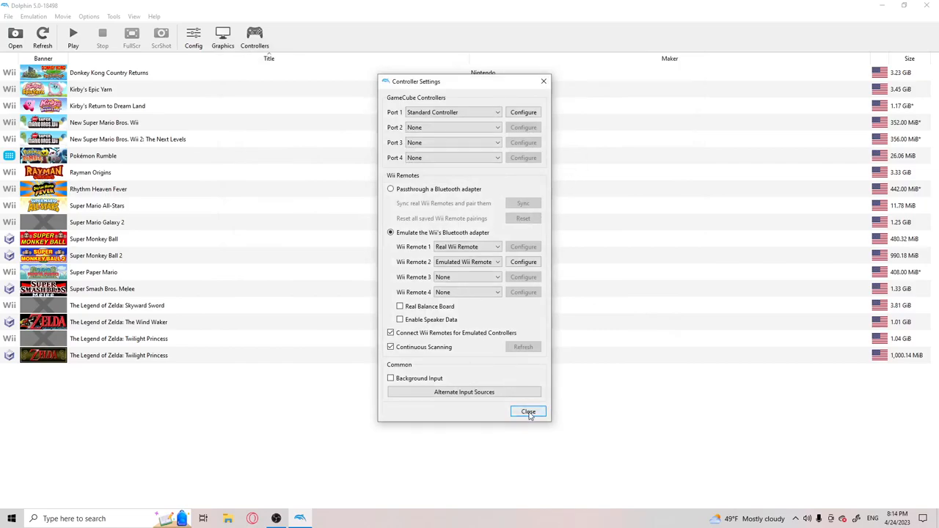
pyautogui.click(528, 412)
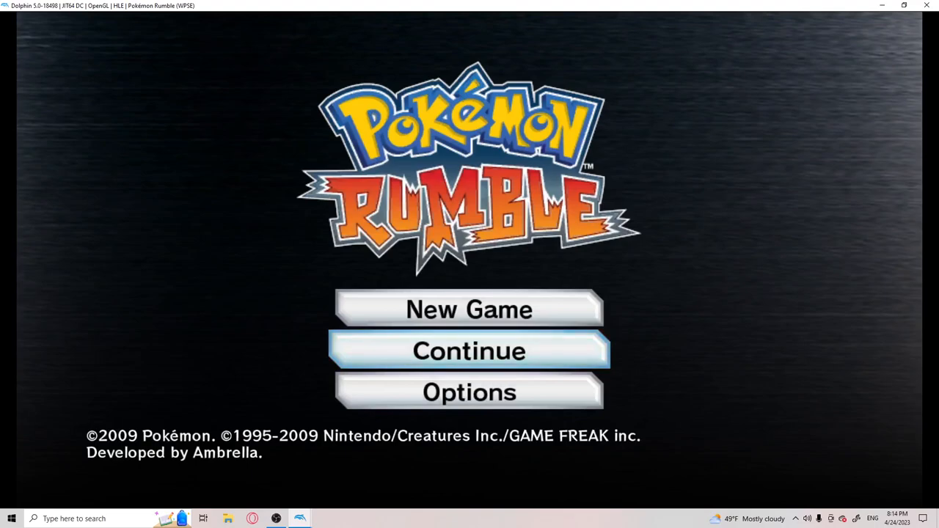
# Choose Continue on Pokémon Rumble's title screen and load Save Data A
pyautogui.click(469, 351)
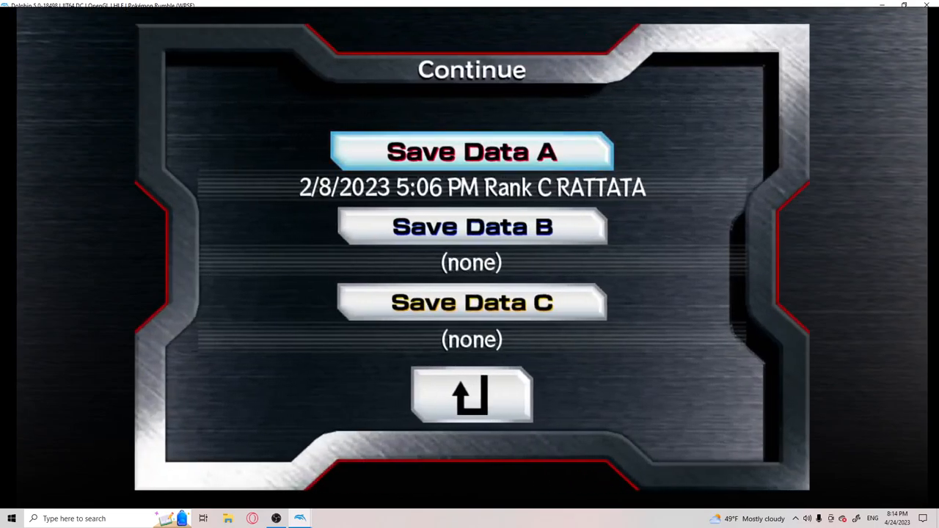
pyautogui.click(472, 151)
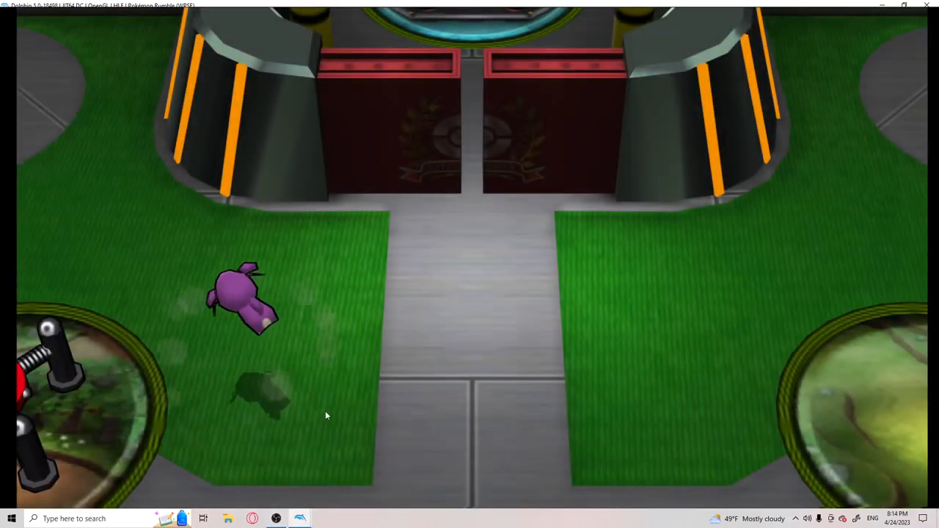